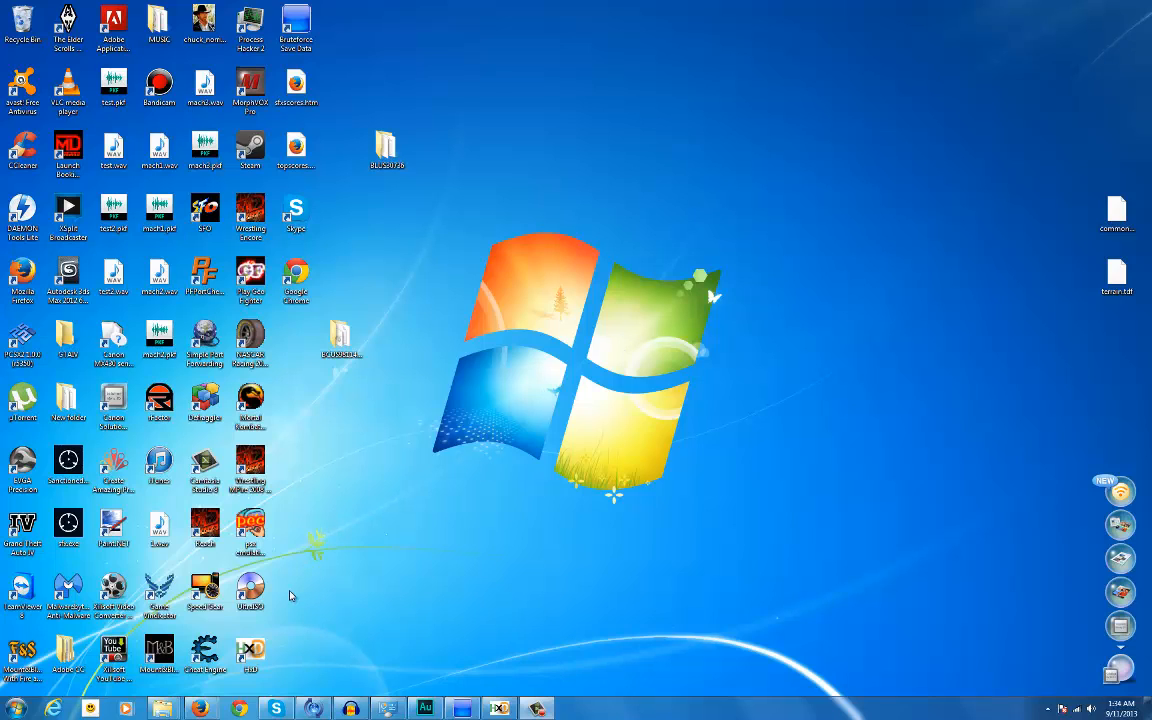
mouse_move(400, 593)
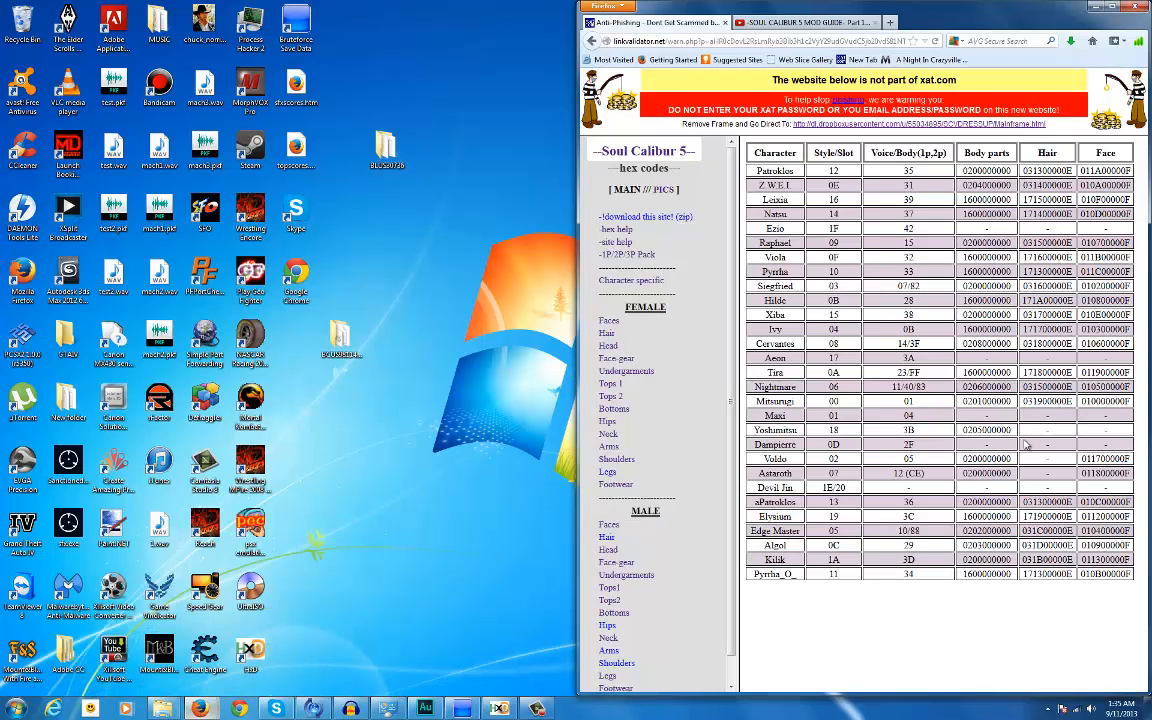
mouse_move(474, 505)
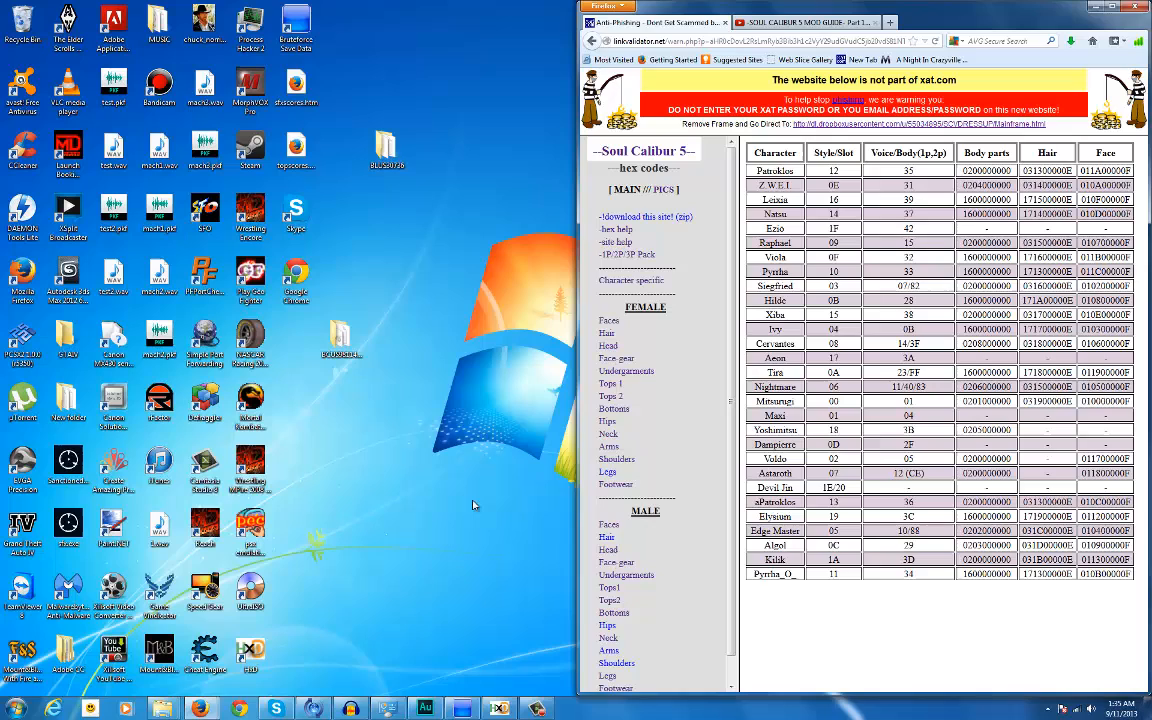
mouse_move(456, 583)
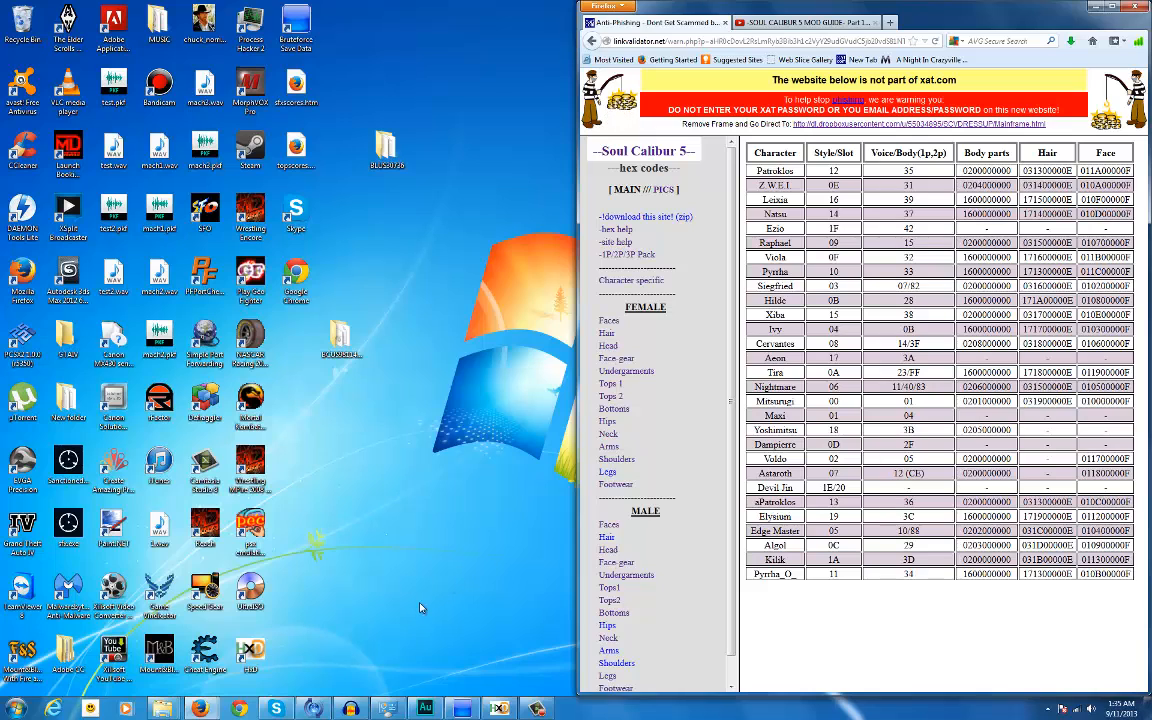
mouse_move(443, 667)
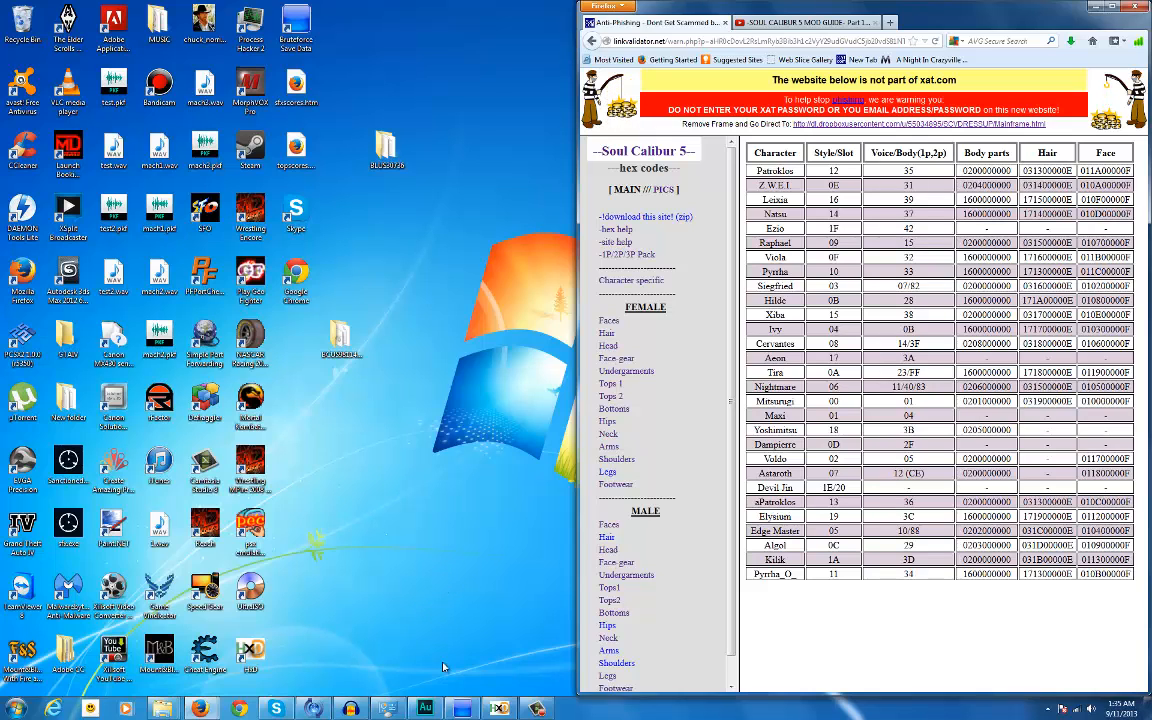
- Open the BLUS30736 SOULCALIBUR V save folder in Explorer from Bruteforce Save Data
left_click(296, 30)
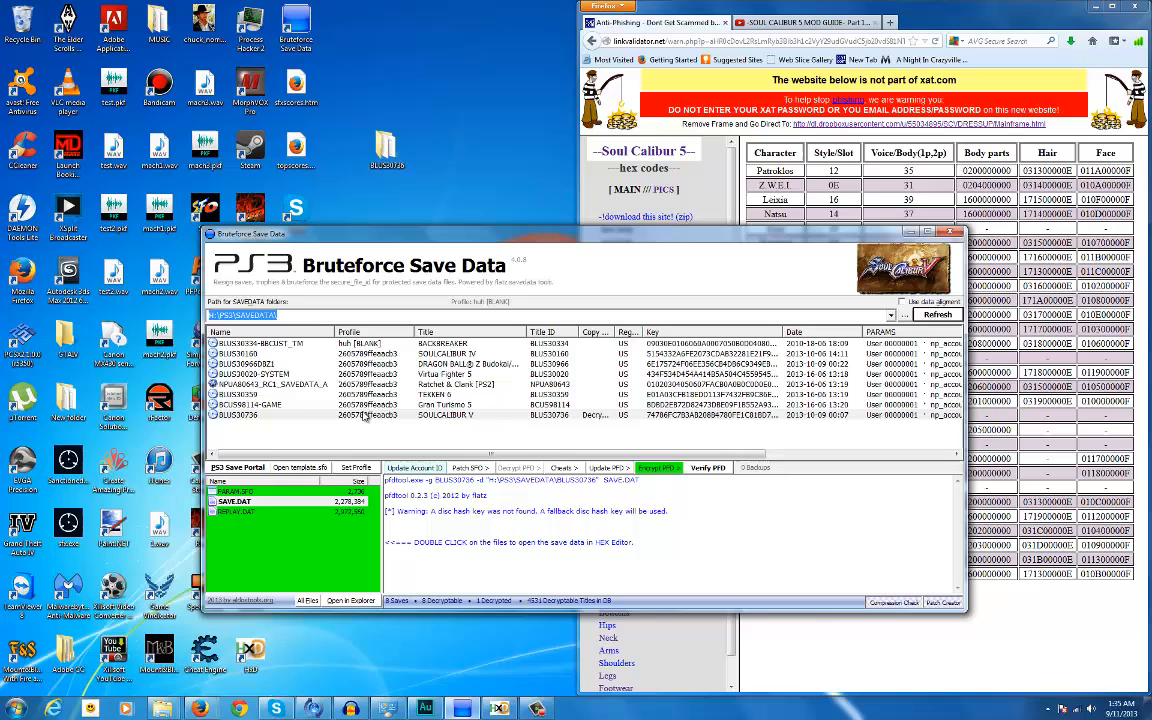
mouse_move(400, 450)
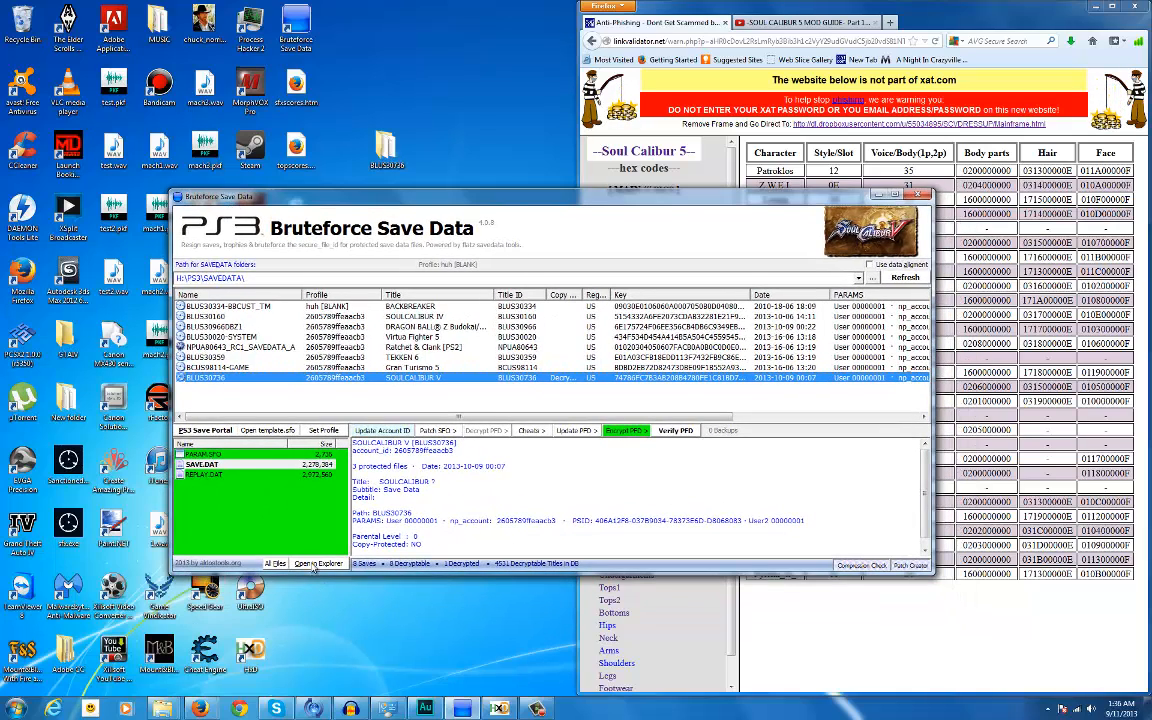
left_click(318, 563)
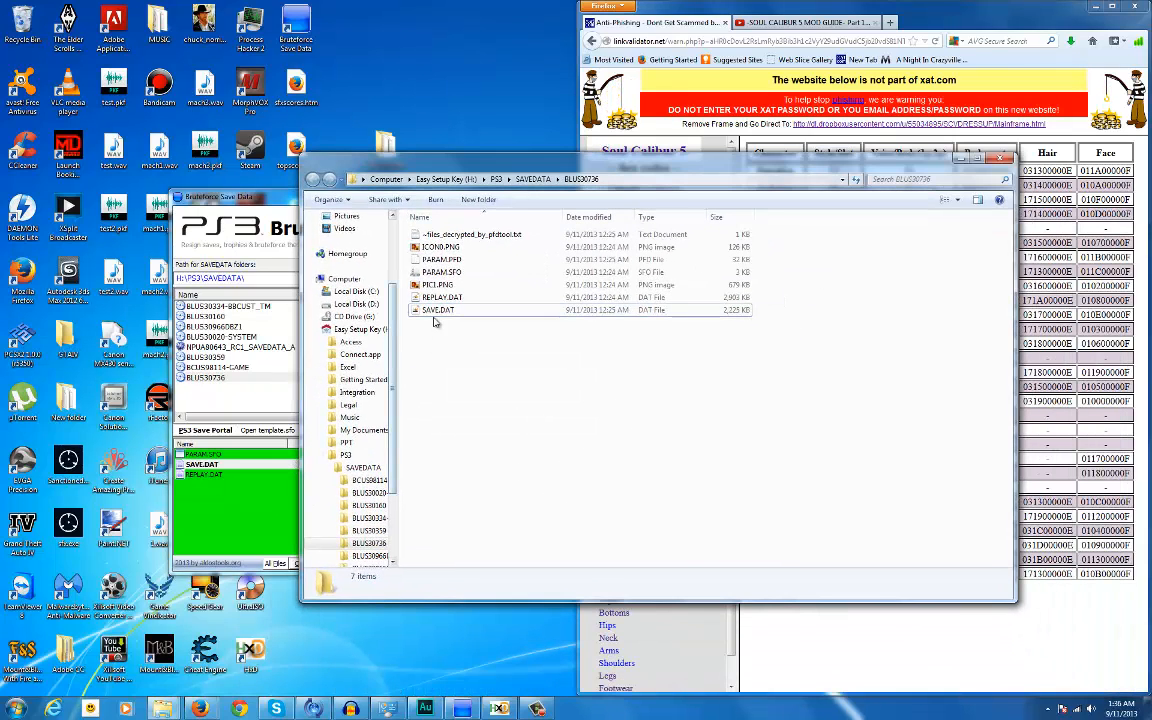
- Open SAVE.DAT in HxD Hex Editor using the Open with menu
right_click(438, 310)
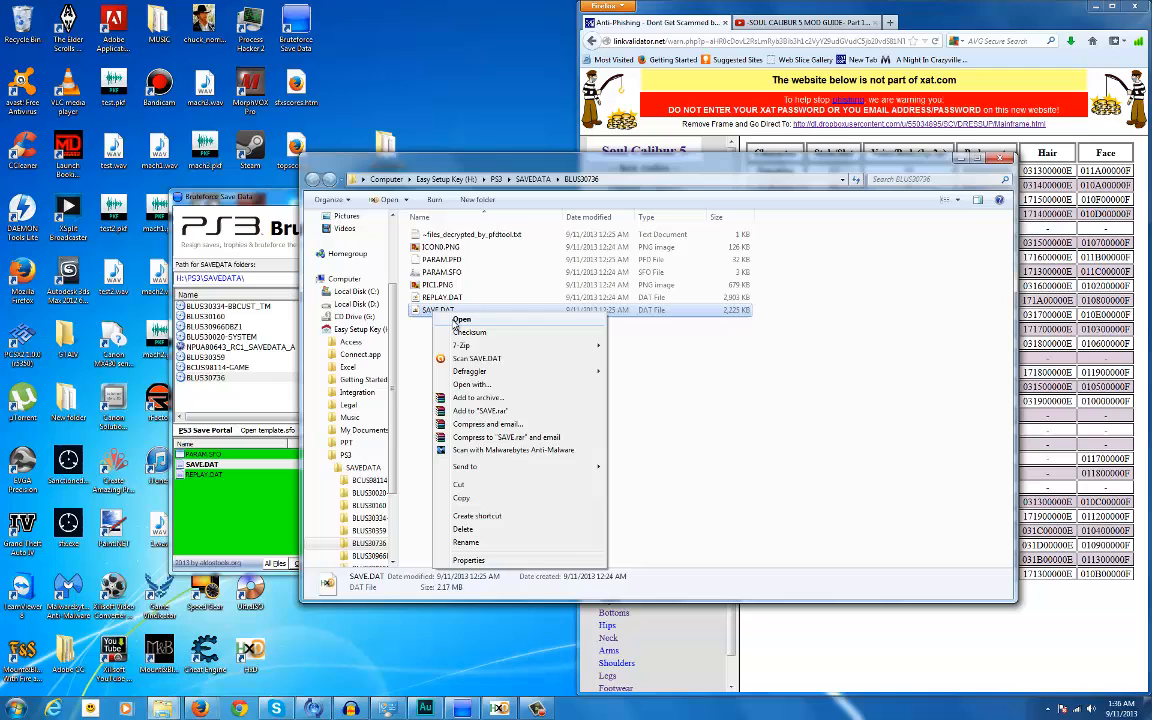
left_click(462, 320)
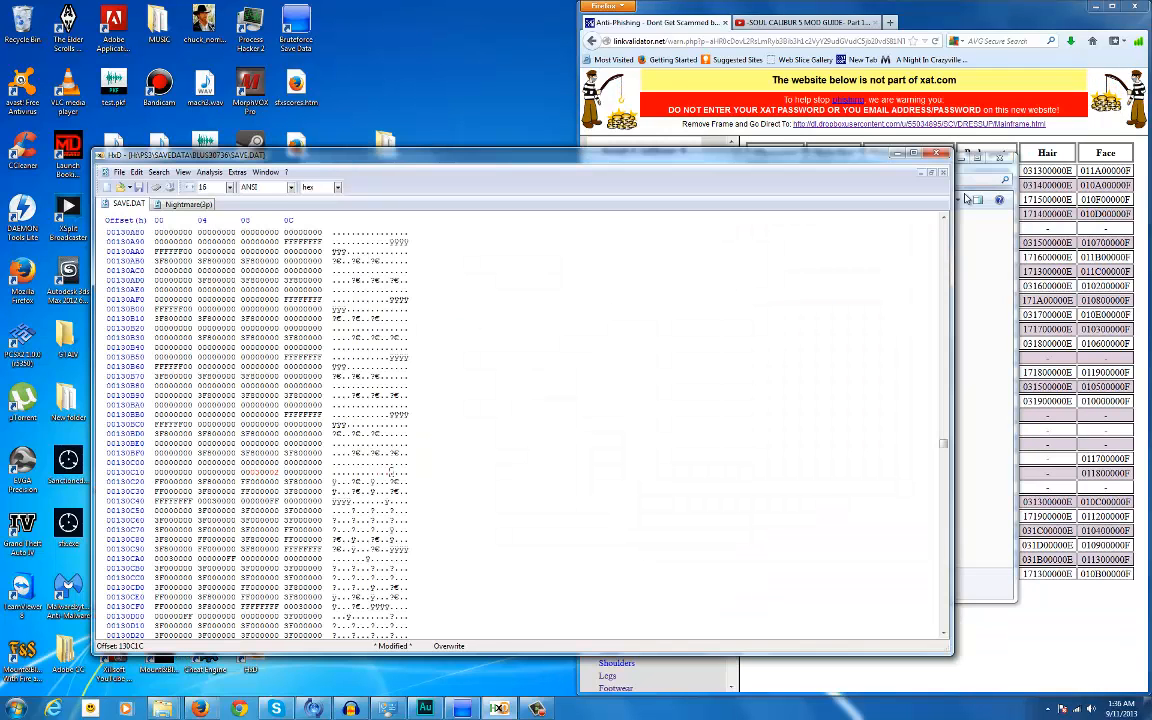
mouse_move(979, 380)
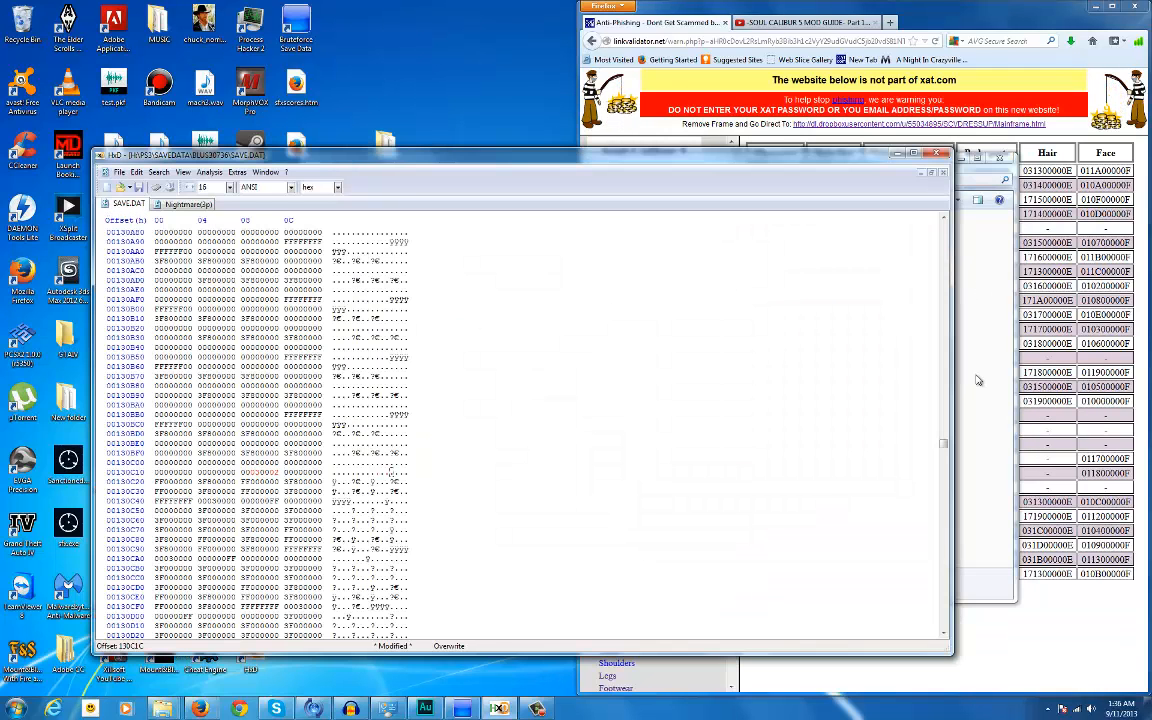
right_click(433, 310)
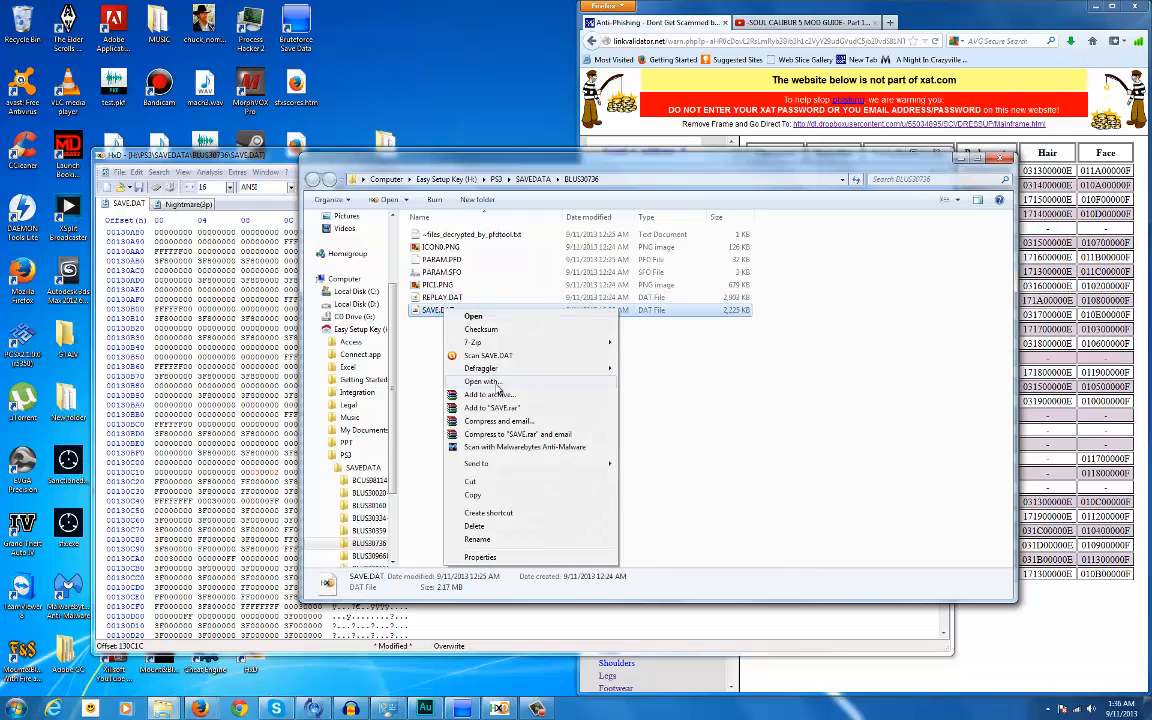
left_click(485, 382)
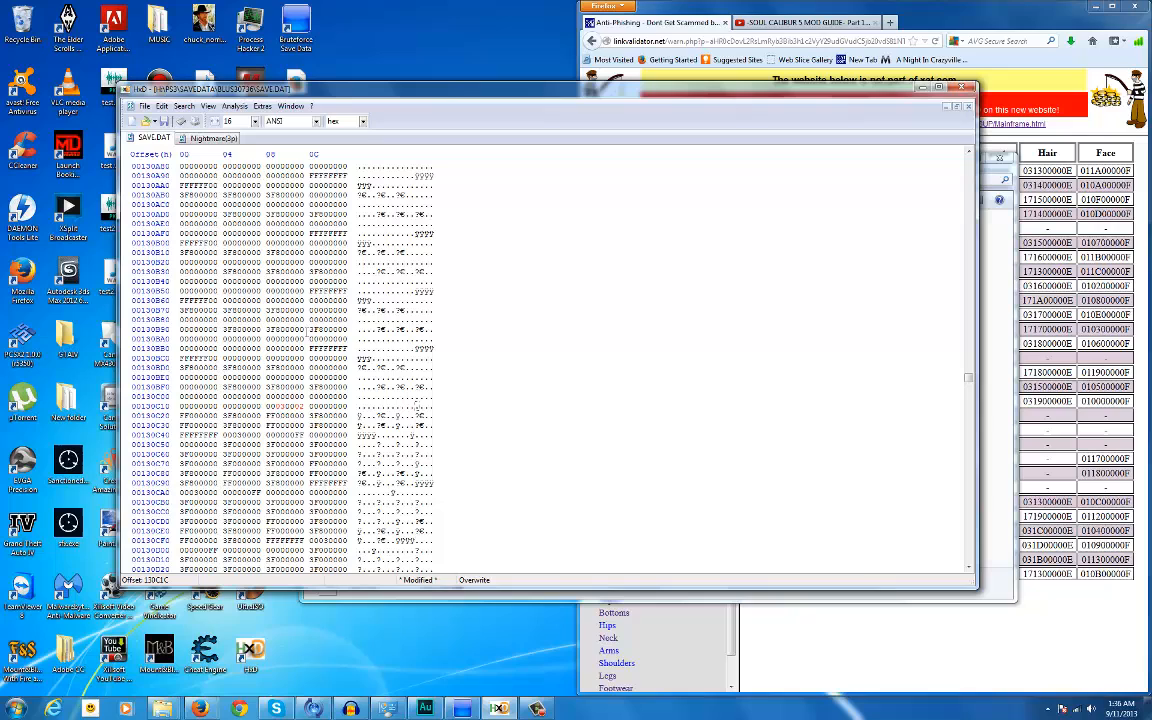
left_click(183, 106)
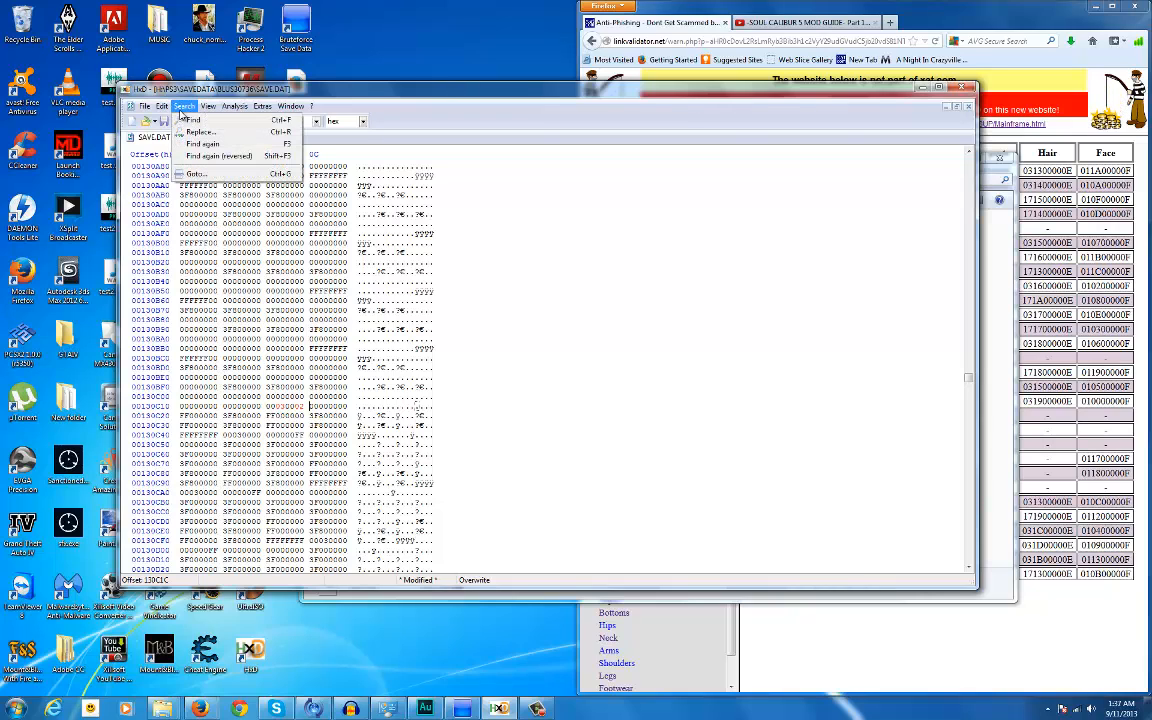
left_click(208, 106)
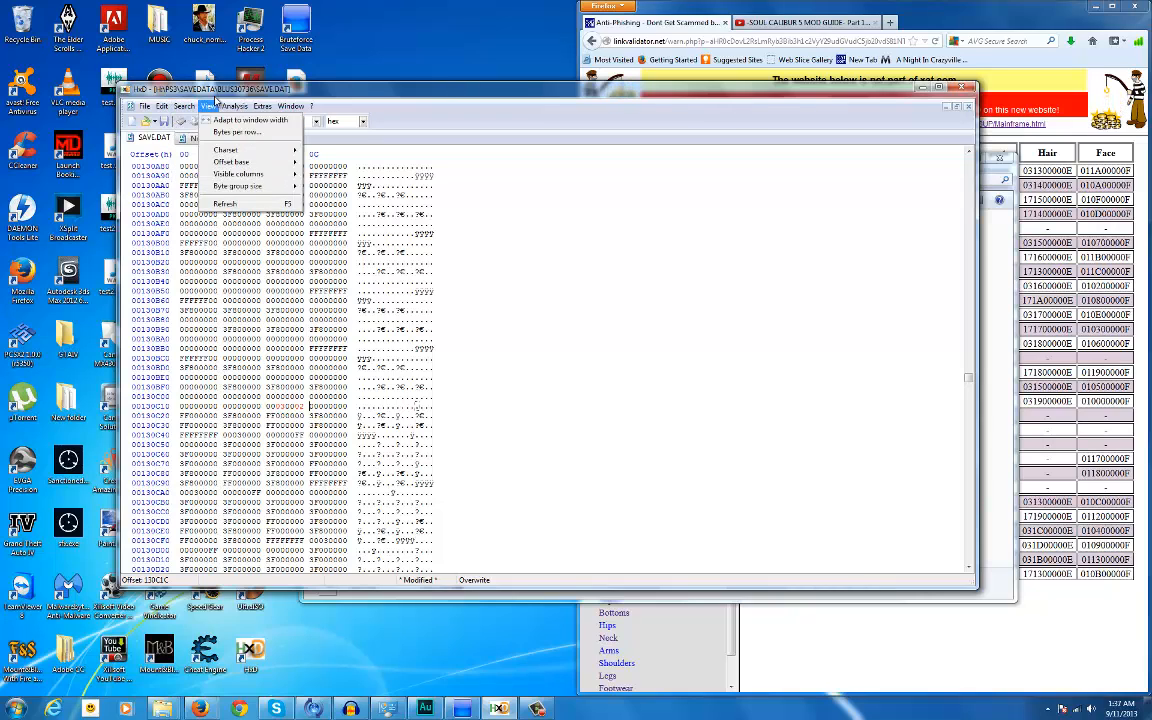
left_click(225, 149)
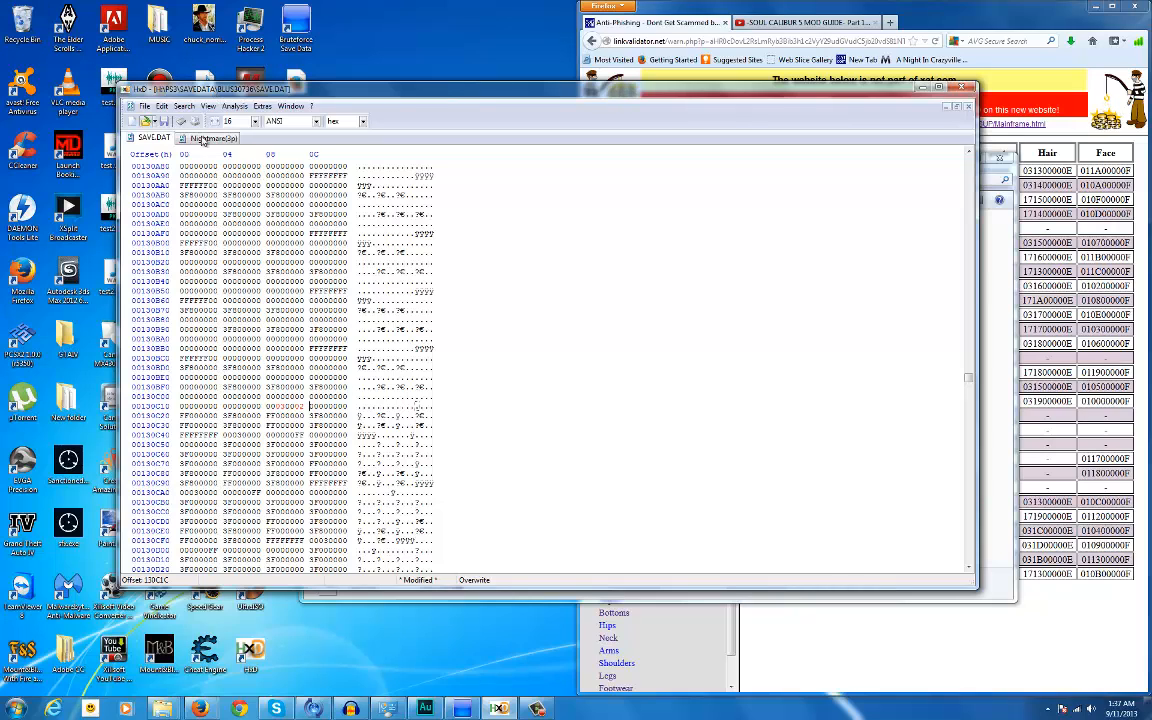
- Search SAVE.DAT for the text string 'Nightmare', found at offset 132F75
left_click(182, 106)
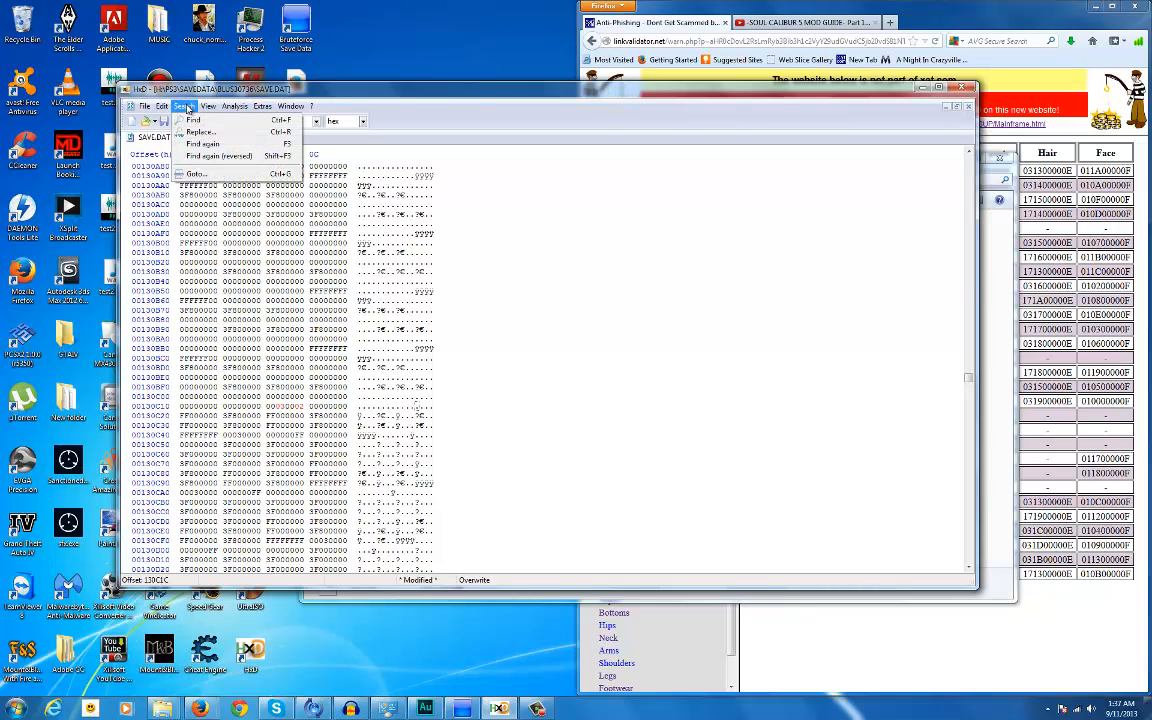
mouse_move(192, 120)
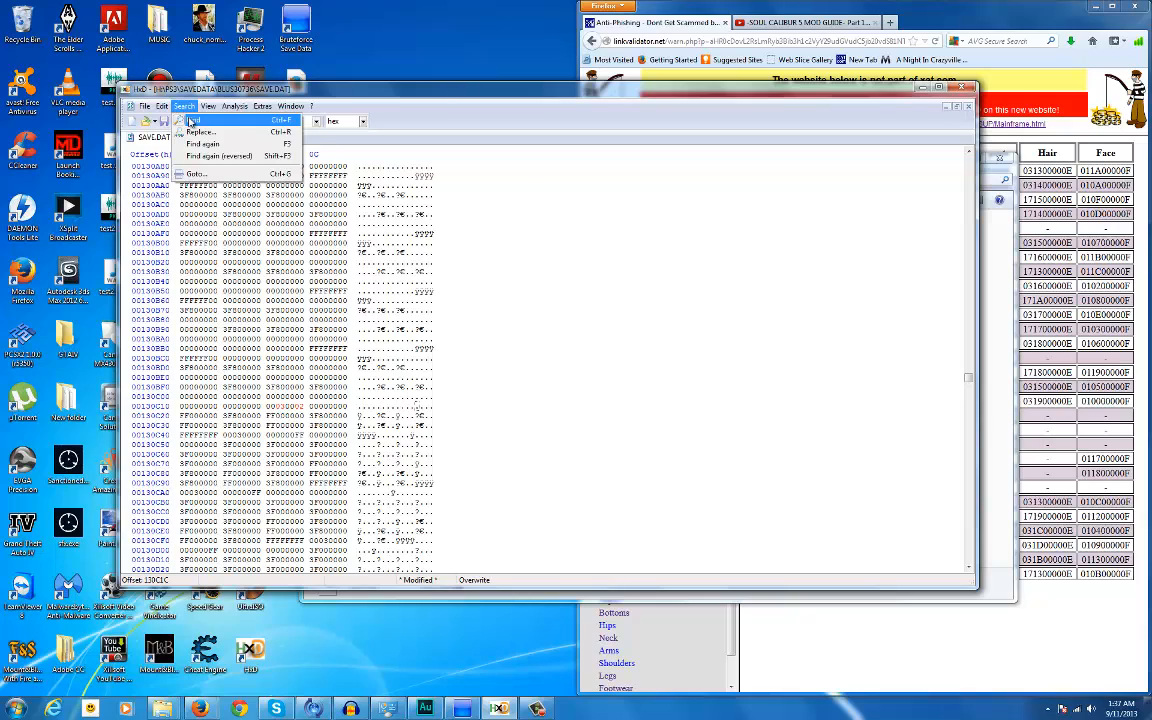
left_click(202, 120)
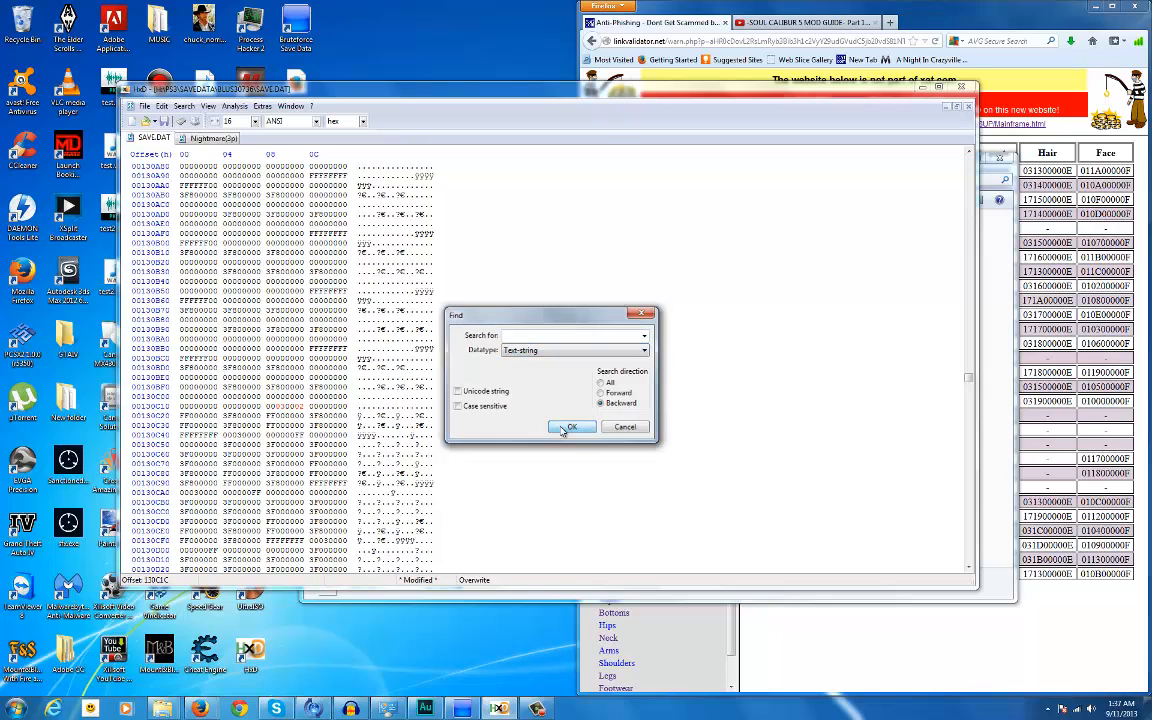
left_click(571, 427)
type("Nightmare")
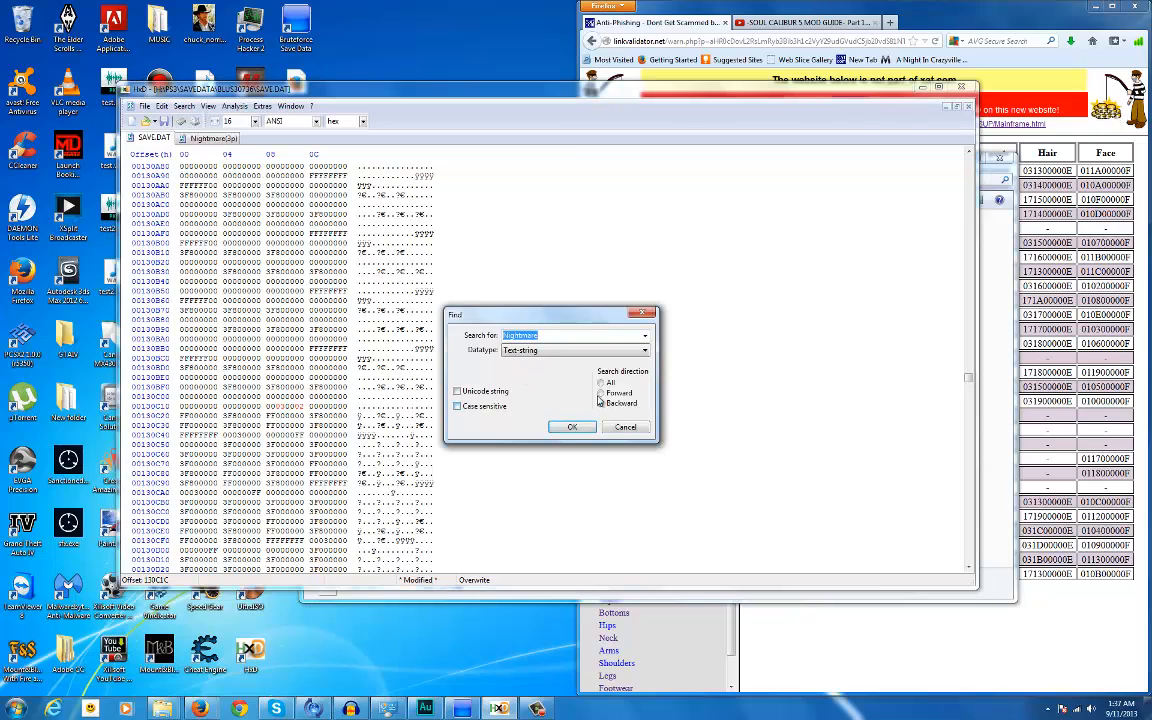
left_click(572, 426)
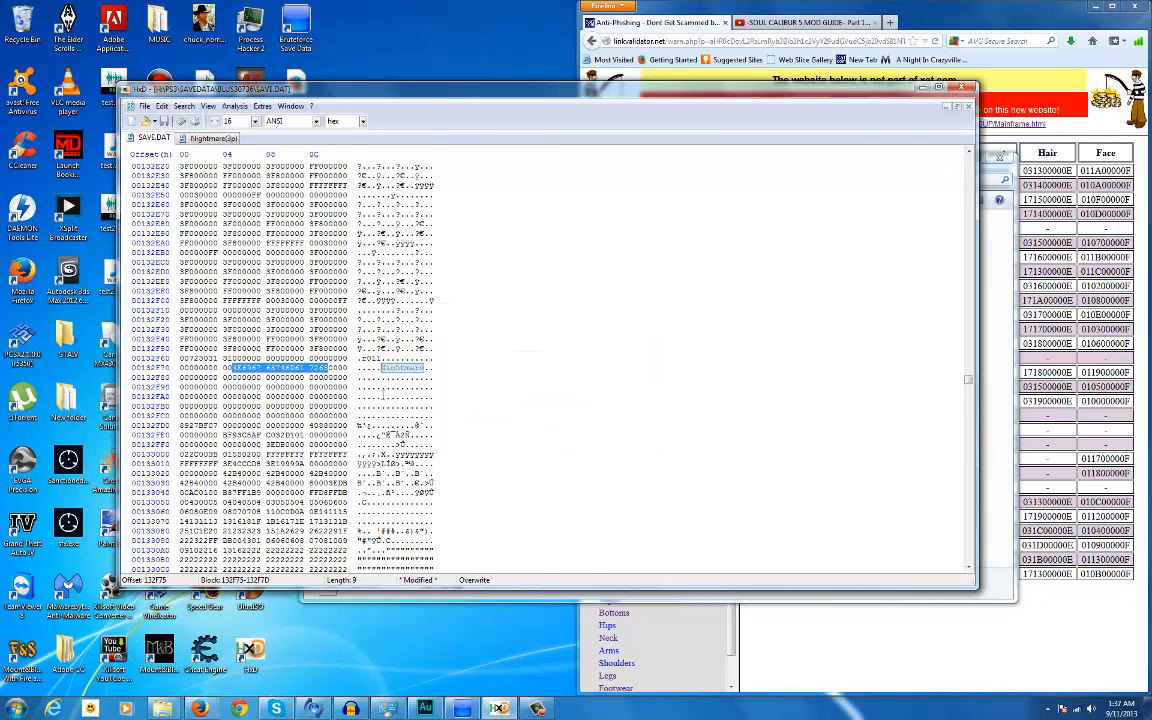
mouse_move(474, 418)
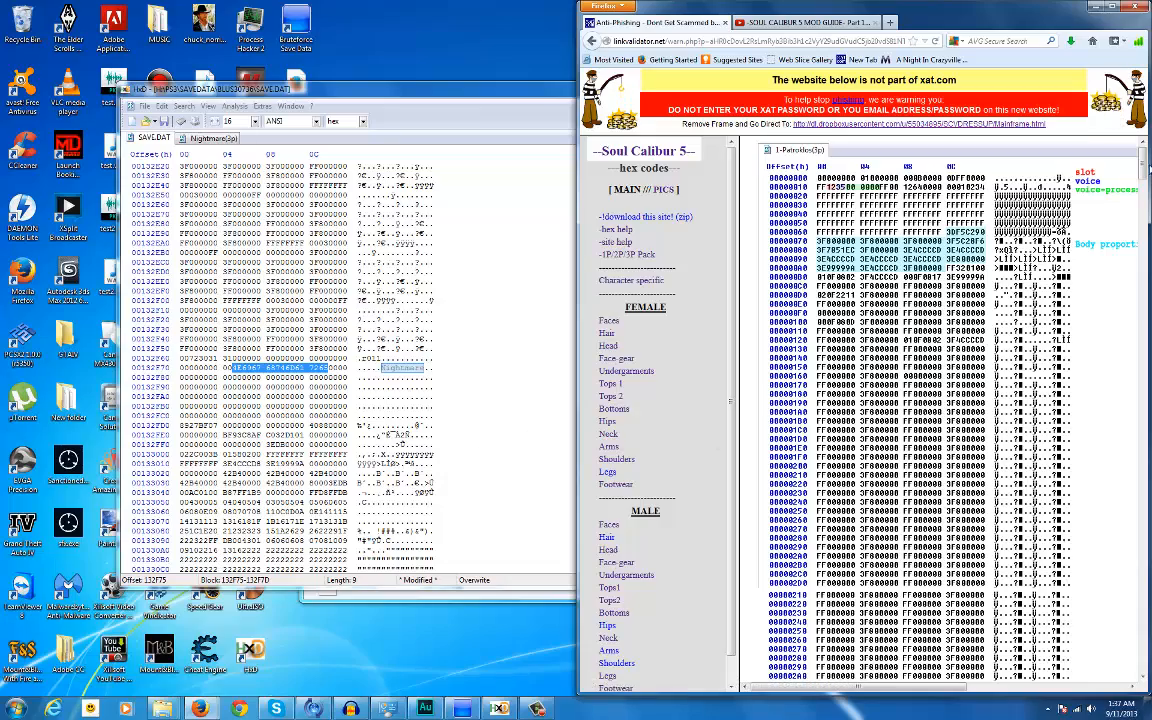
- Scroll the hex codes guide to the annotated 1-Patroklos(1p) hex dump
scroll("down", 3)
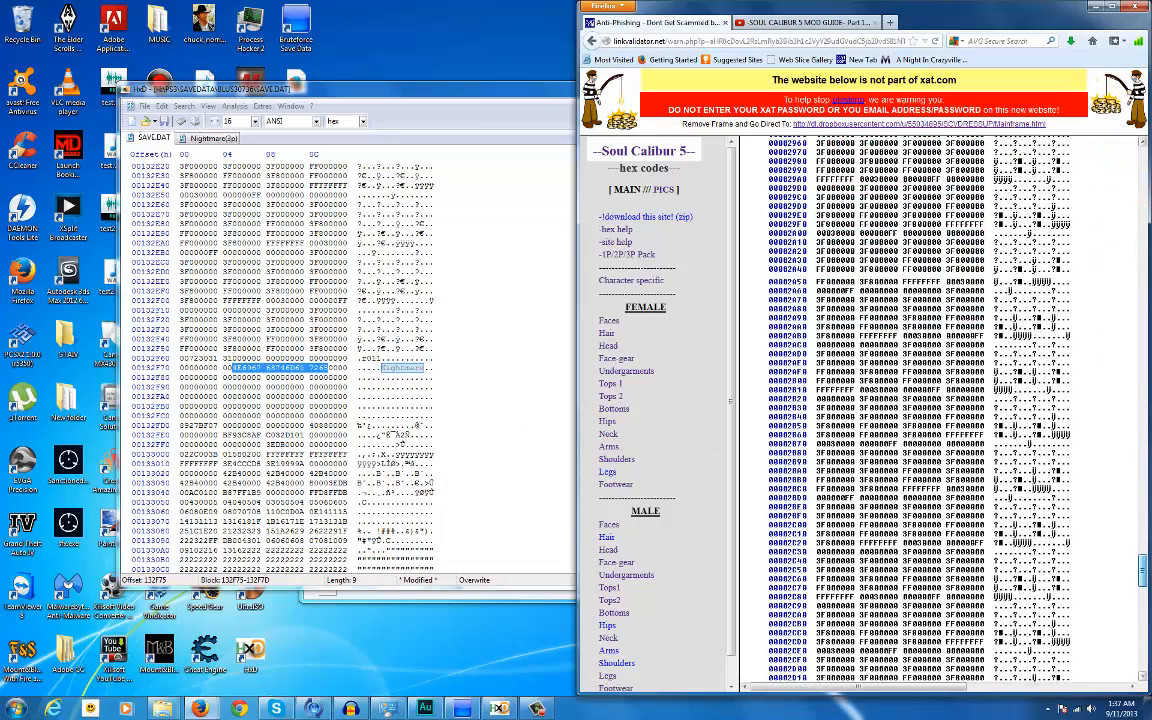
scroll("down", 3)
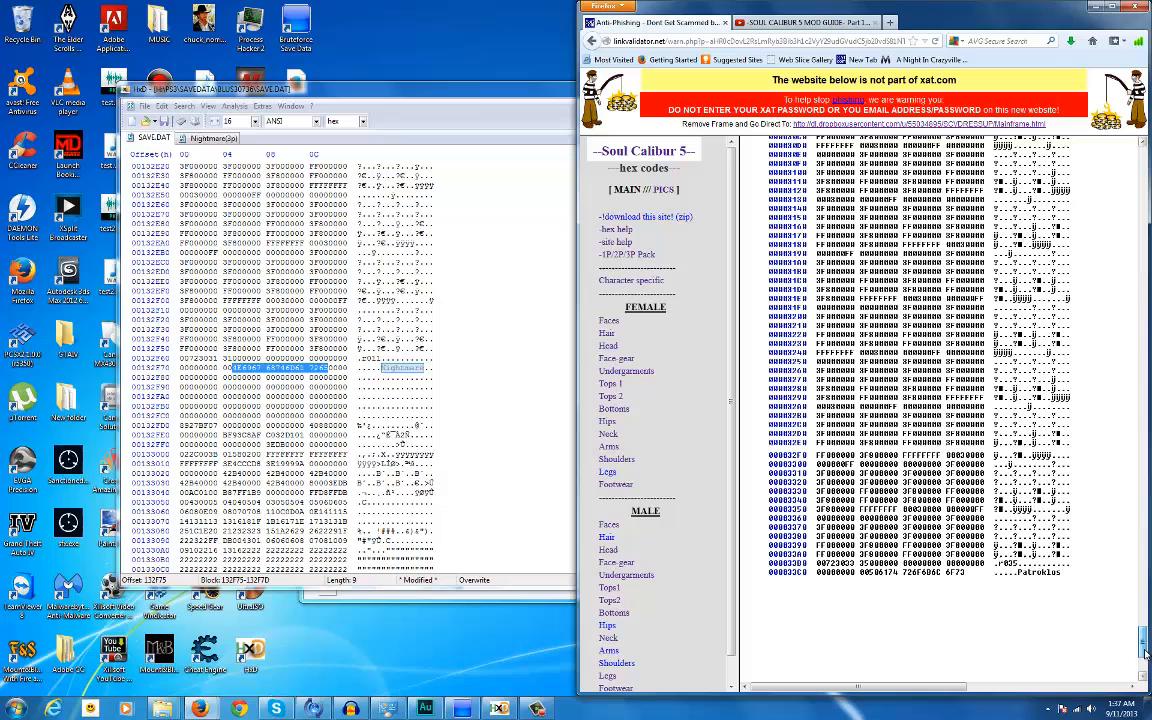
scroll("down", 3)
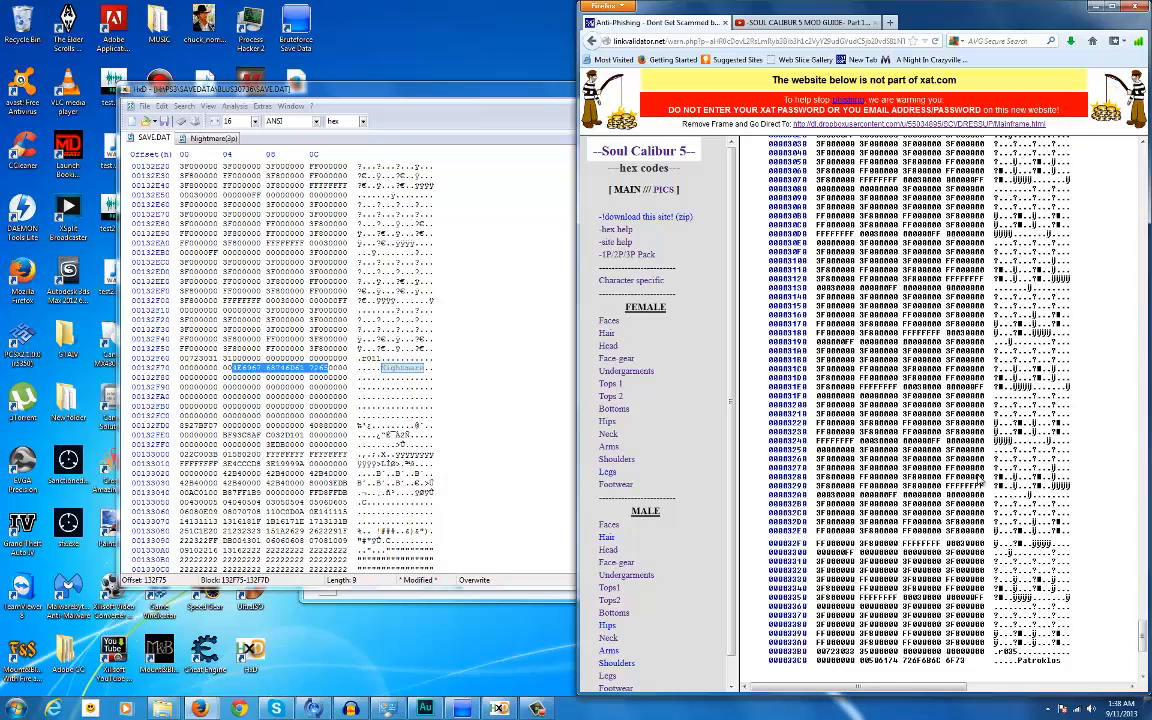
scroll("down", 3)
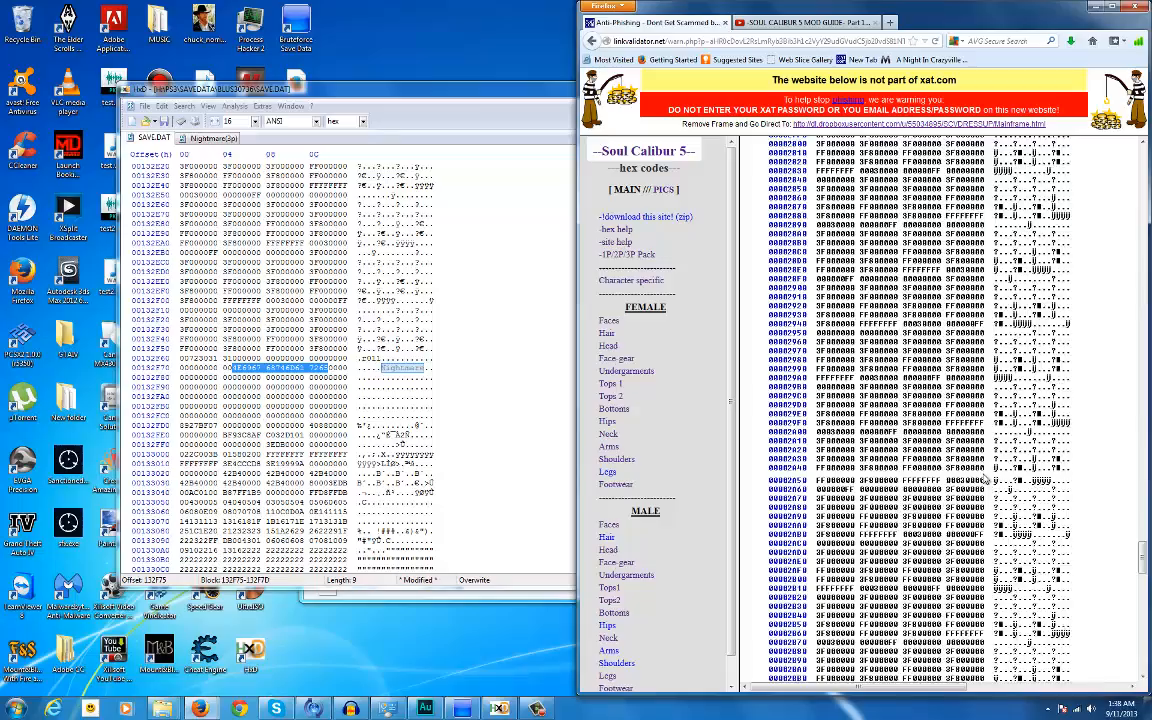
scroll("up", 3)
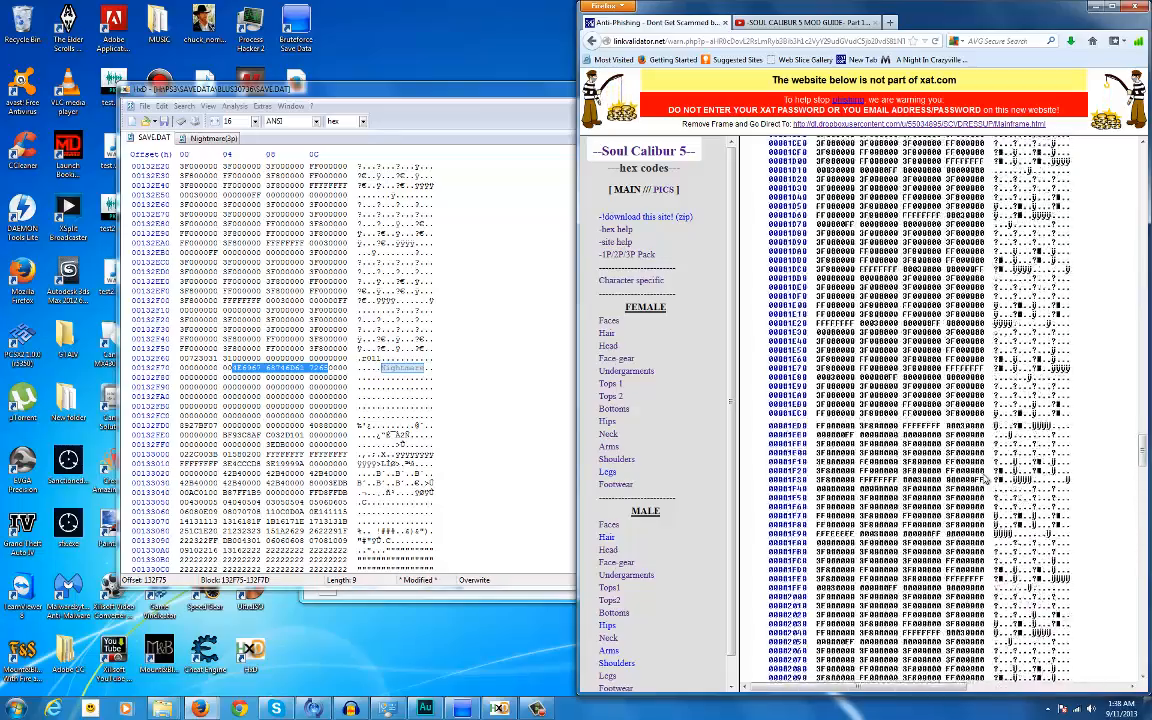
scroll("down", 3)
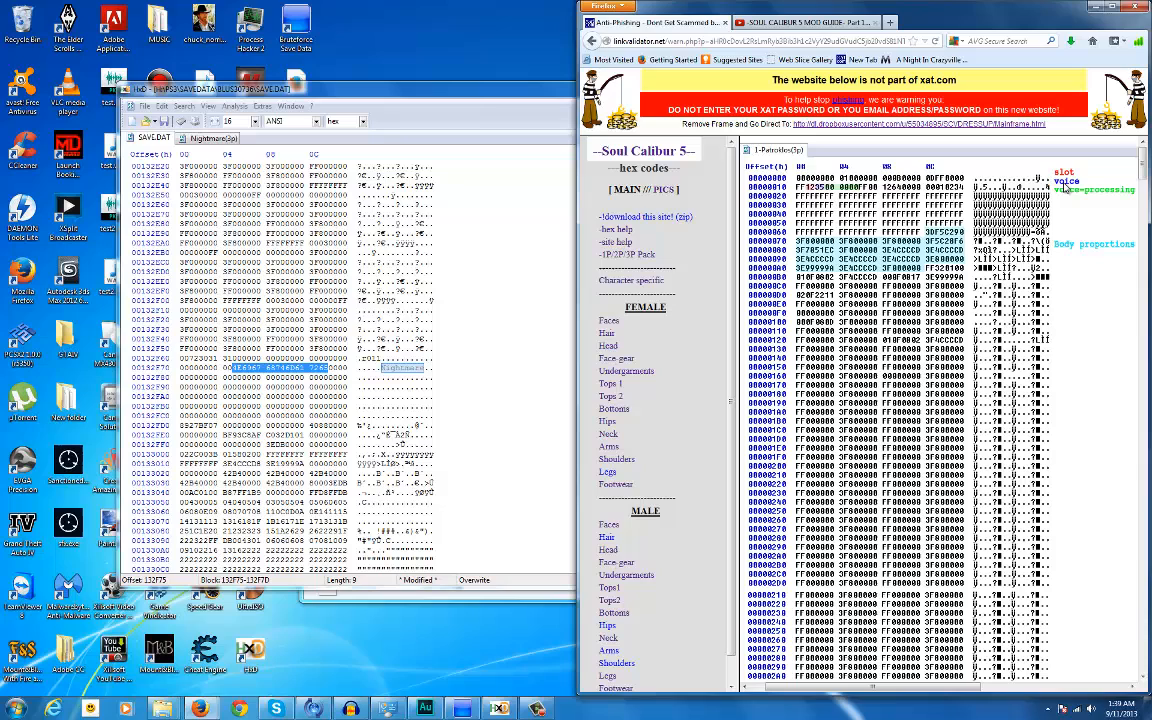
mouse_move(1080, 196)
type("Montague")
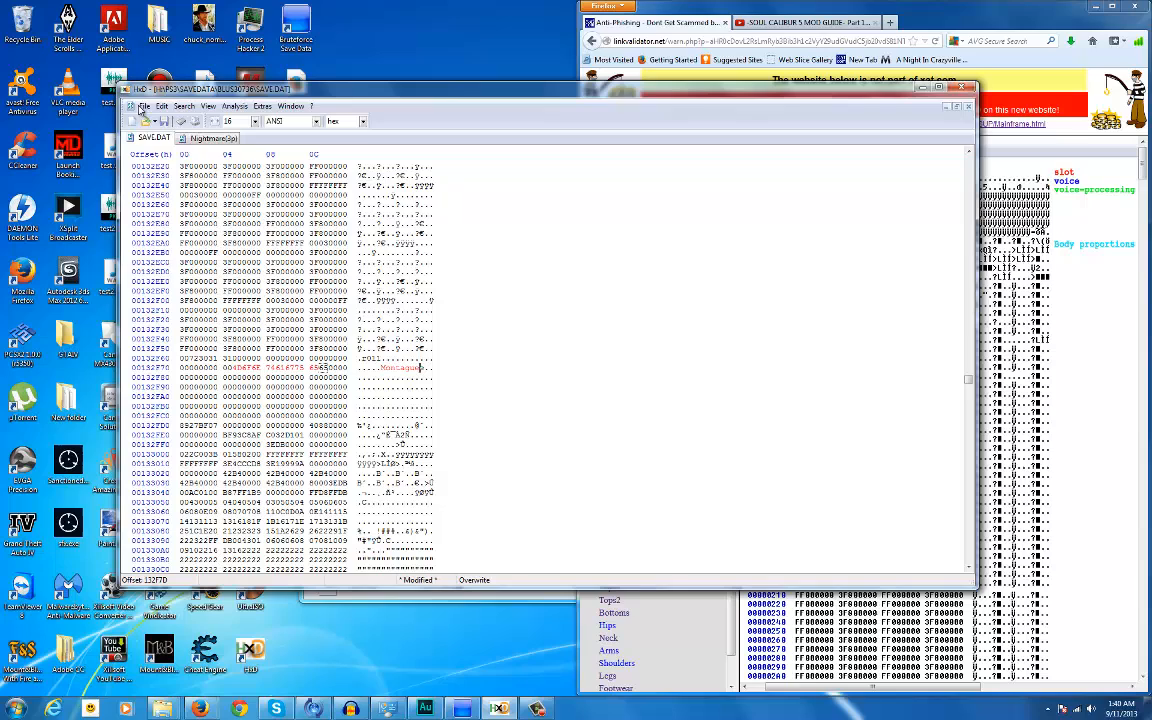
left_click(311, 106)
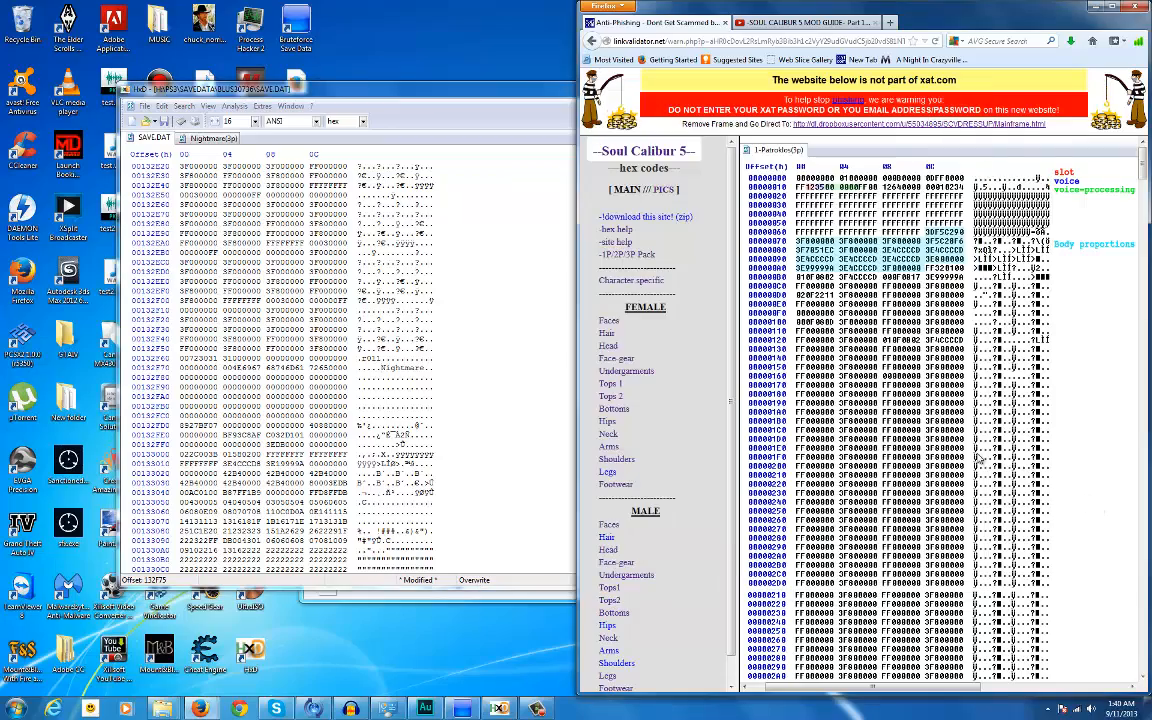
- Scroll SAVE.DAT back to the earlier data block near offset 130B00
scroll("down", 3)
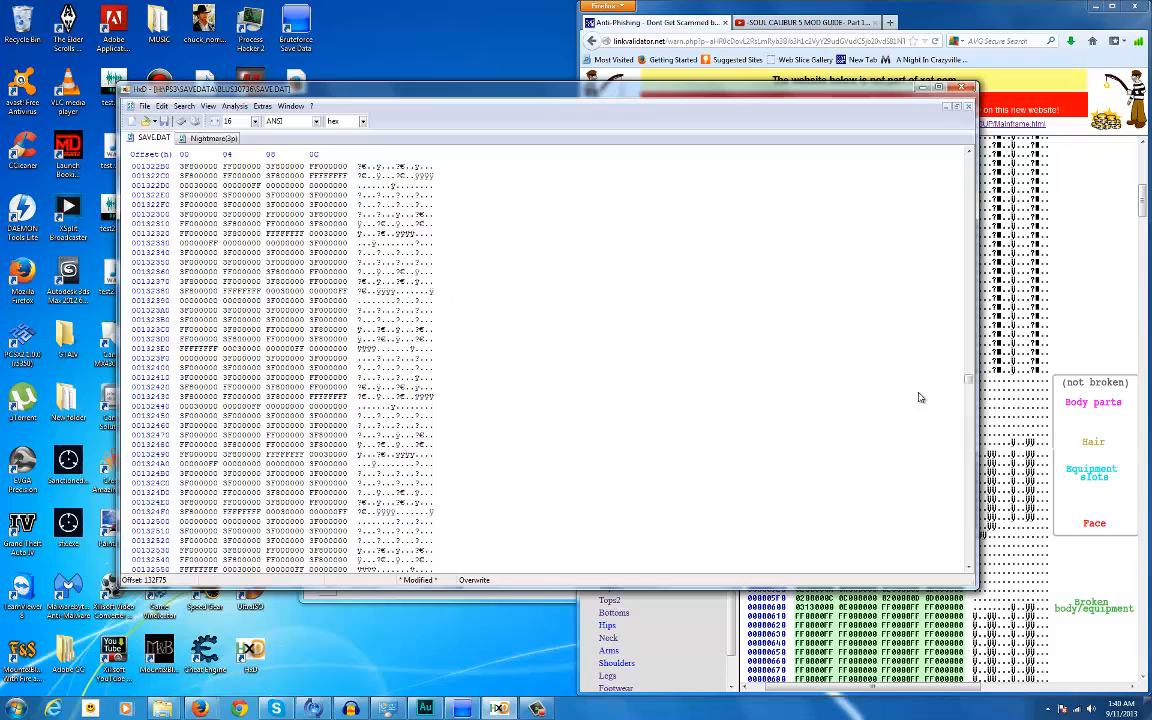
scroll("down", 3)
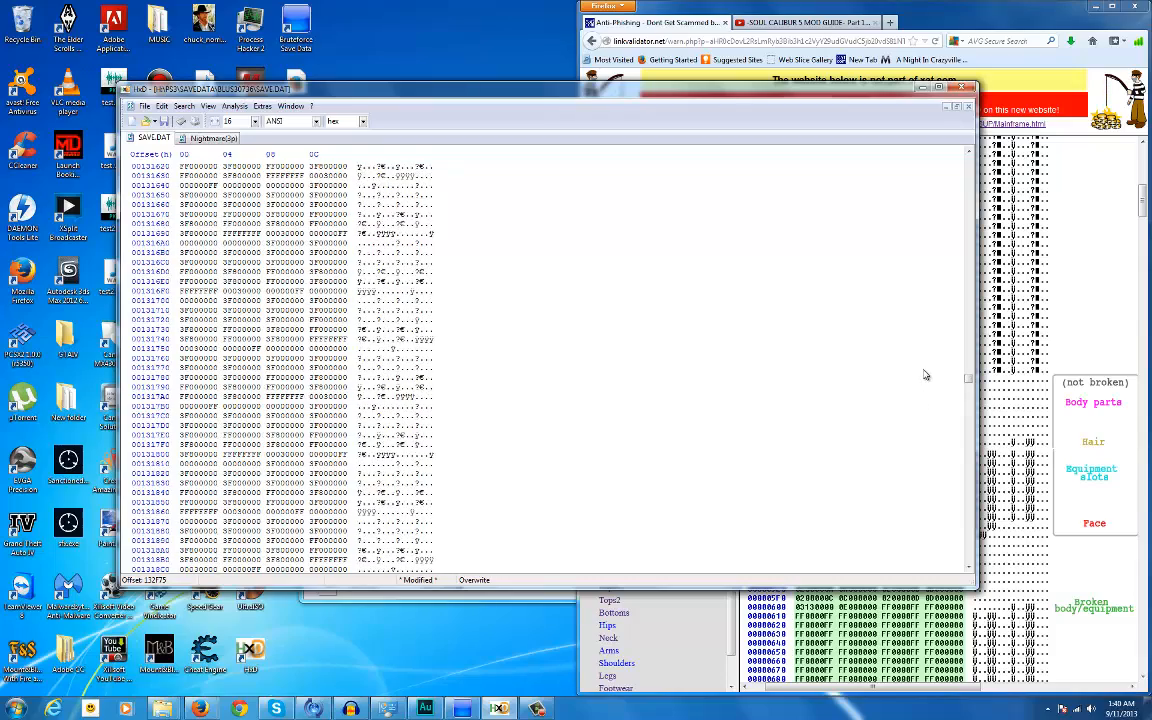
scroll("up", 3)
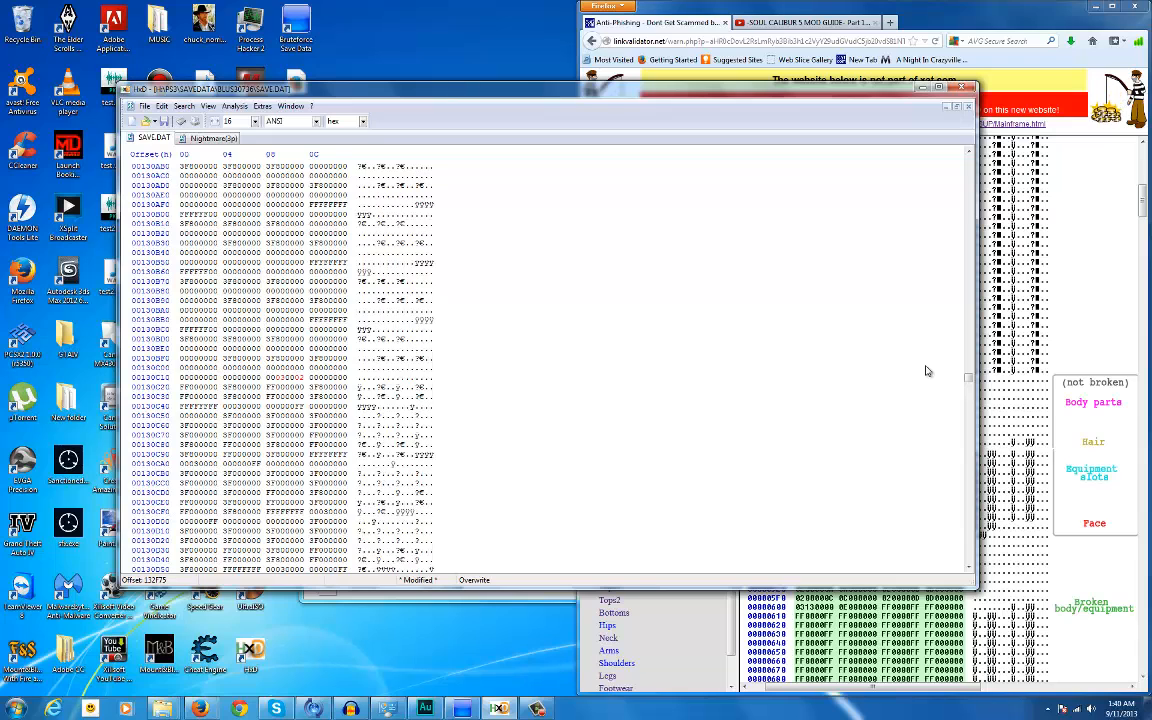
scroll("down", 3)
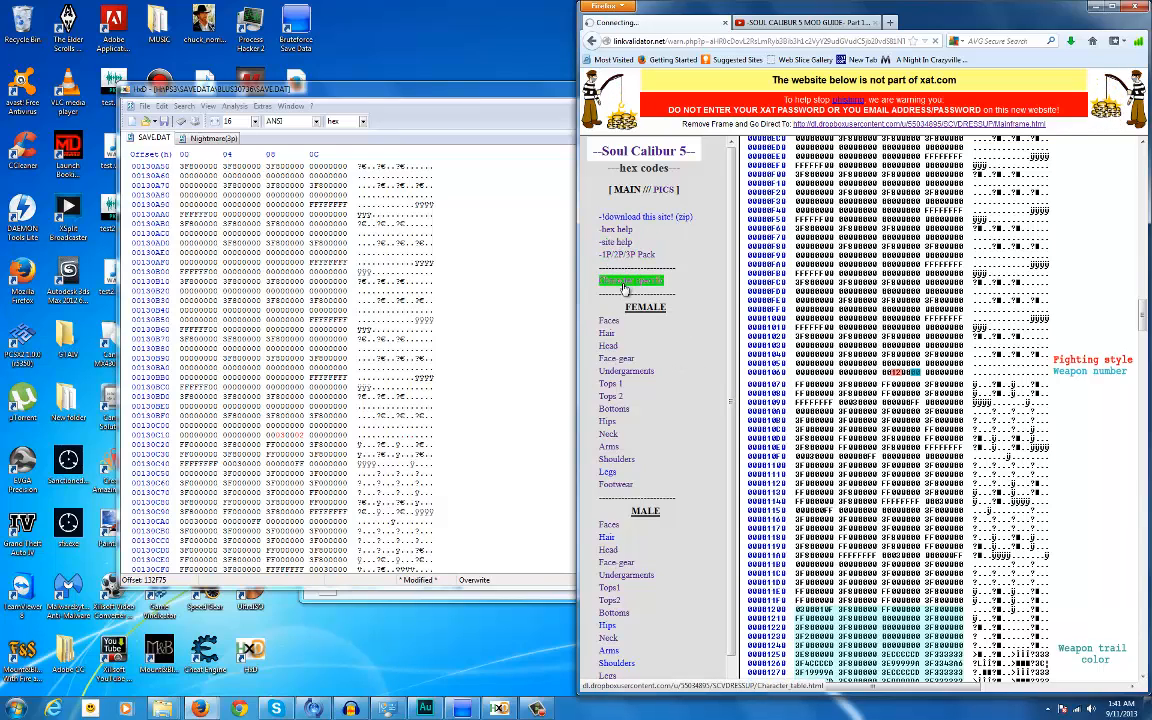
- Follow the Character specific link to the fighters' style, voice, body, hair and face table
left_click(631, 280)
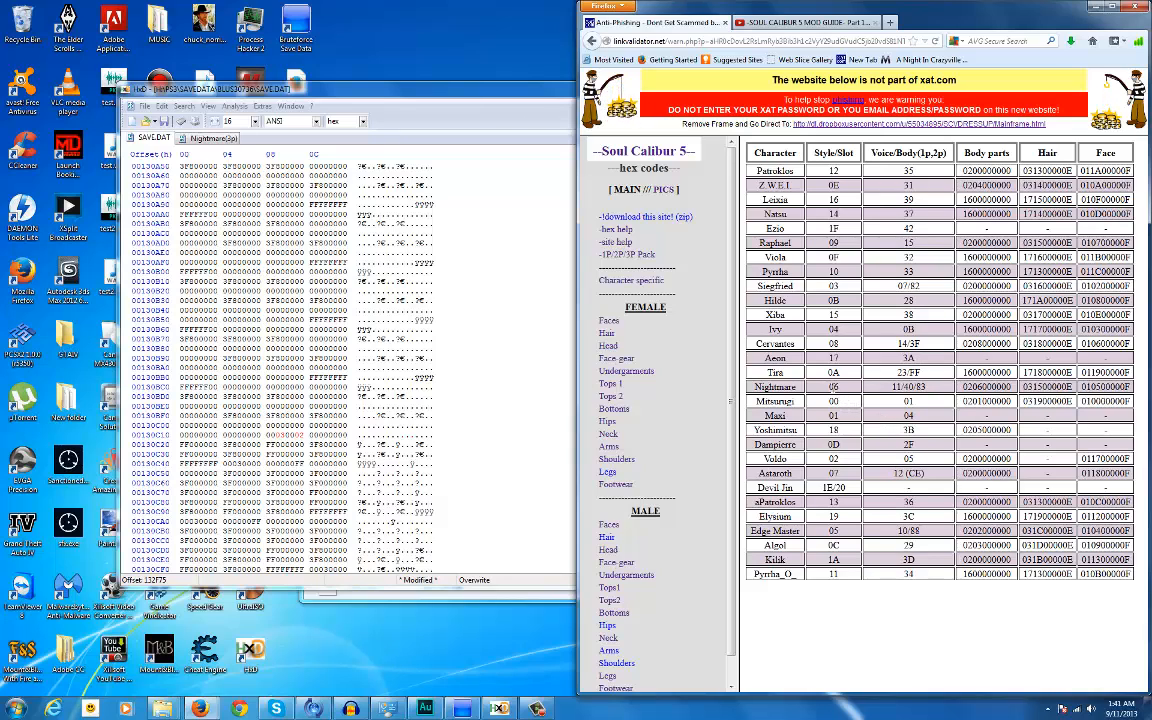
mouse_move(698, 438)
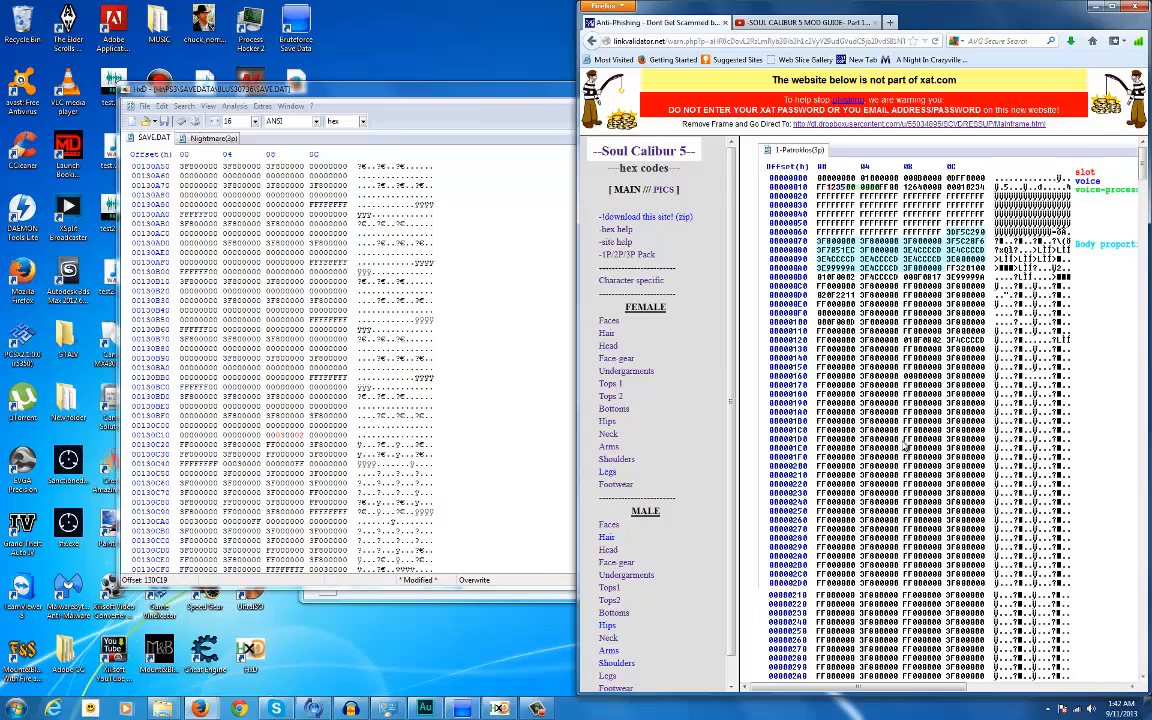
- Scroll the Patroklos dump to the colour-coded body parts, hair, equipment slot and face rows
scroll("down", 3)
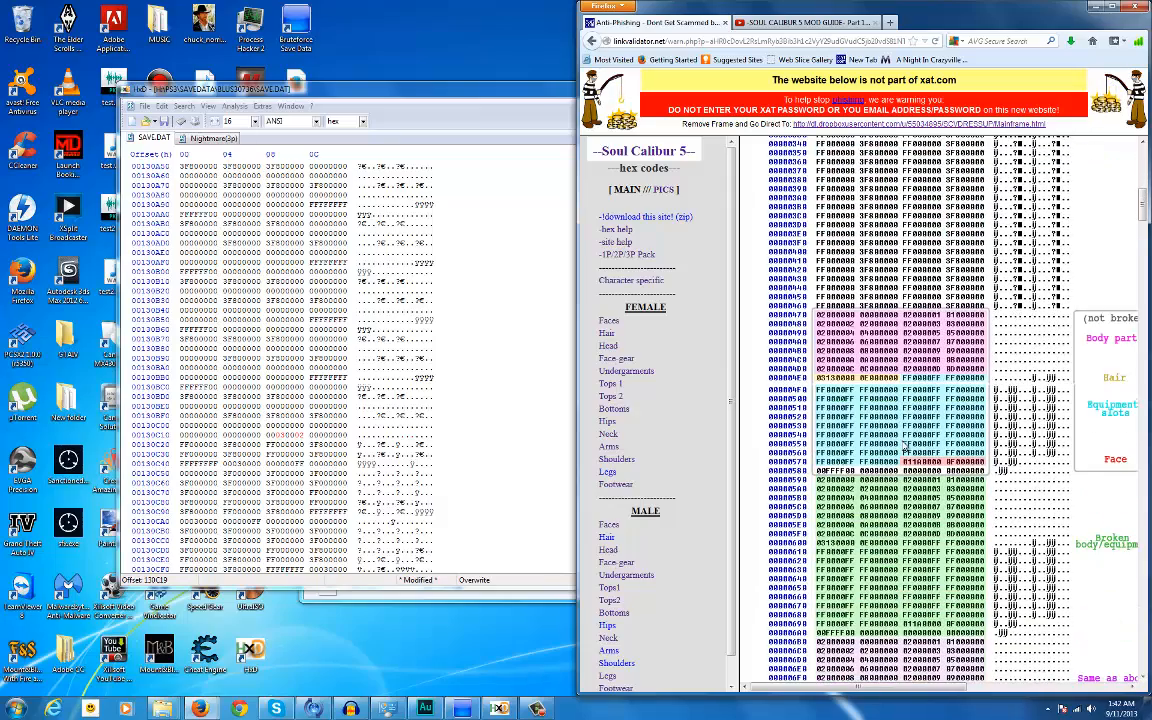
scroll("down", 3)
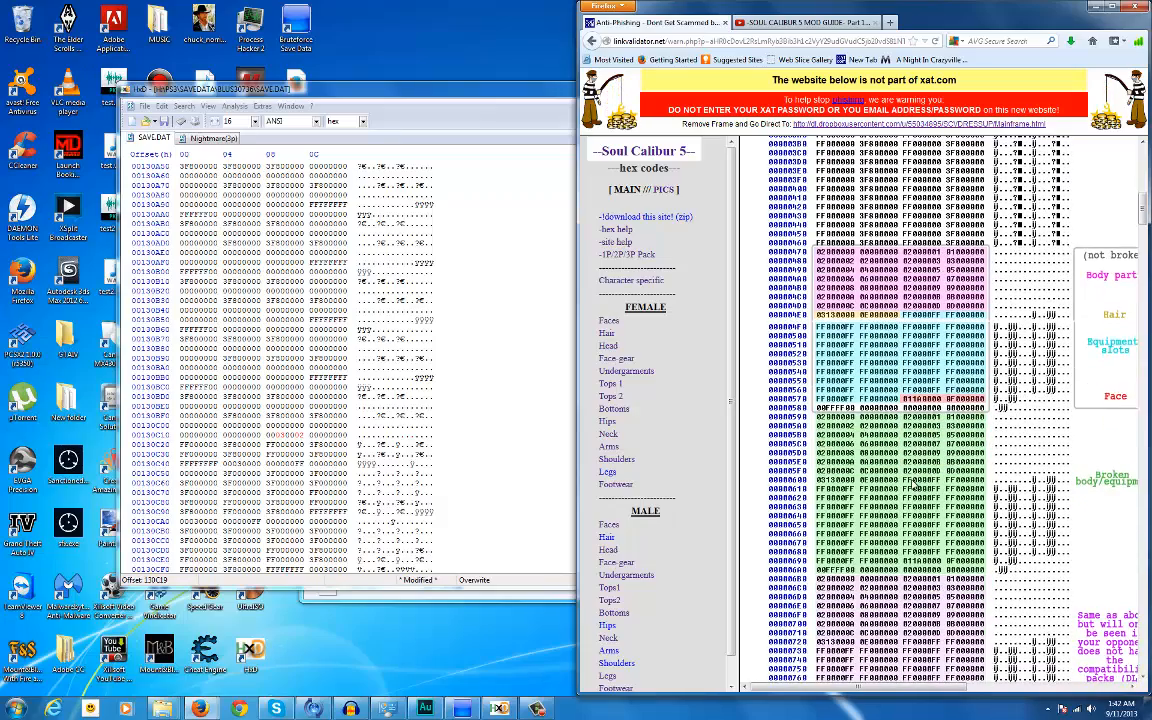
scroll("up", 3)
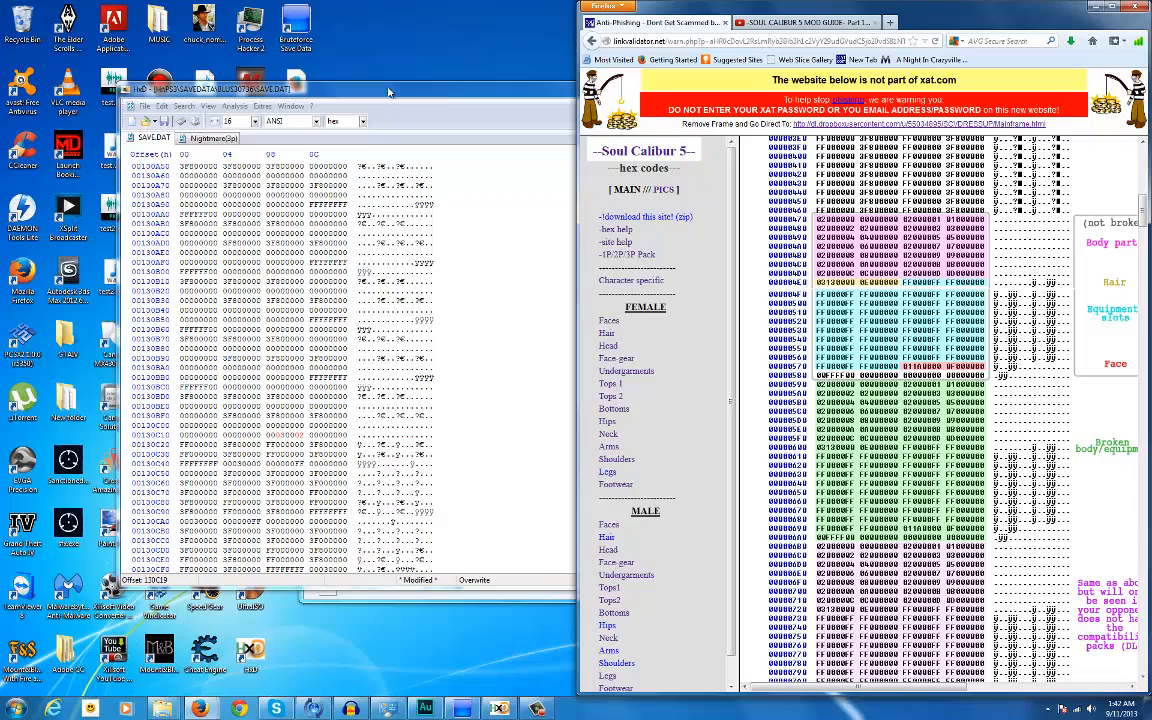
- Bring HxD to the front showing SAVE.DAT's FFFFFFFF block around offset 12FBD0
scroll("down", 3)
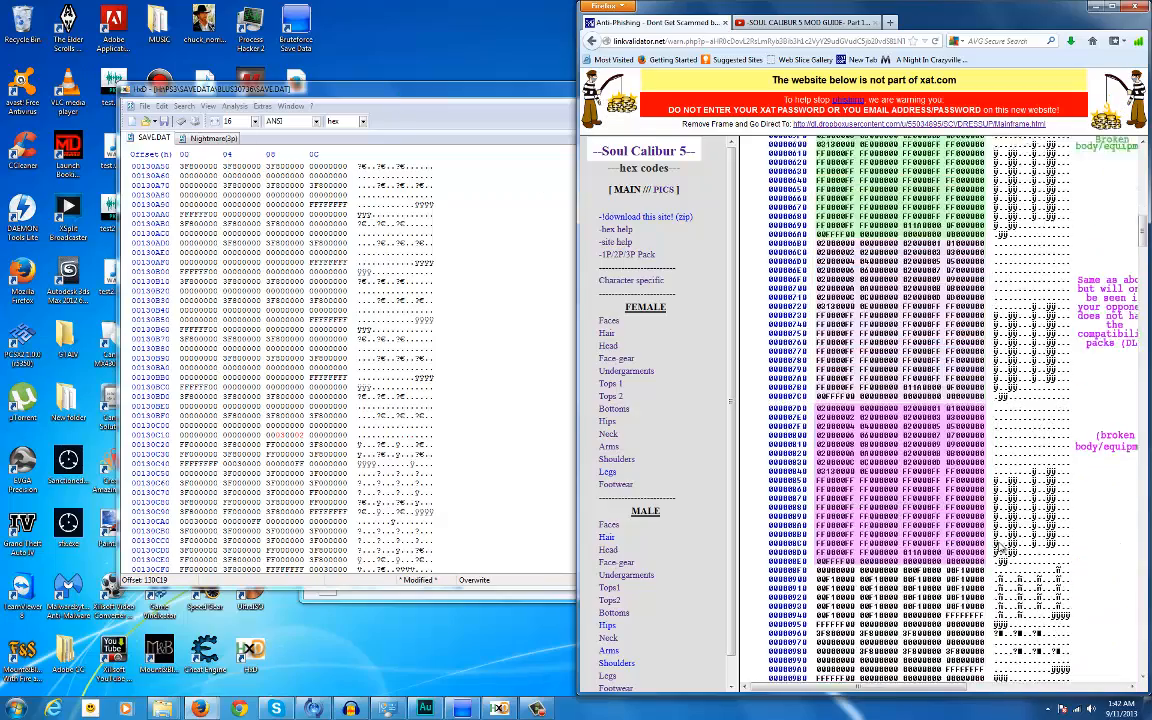
left_click(146, 106)
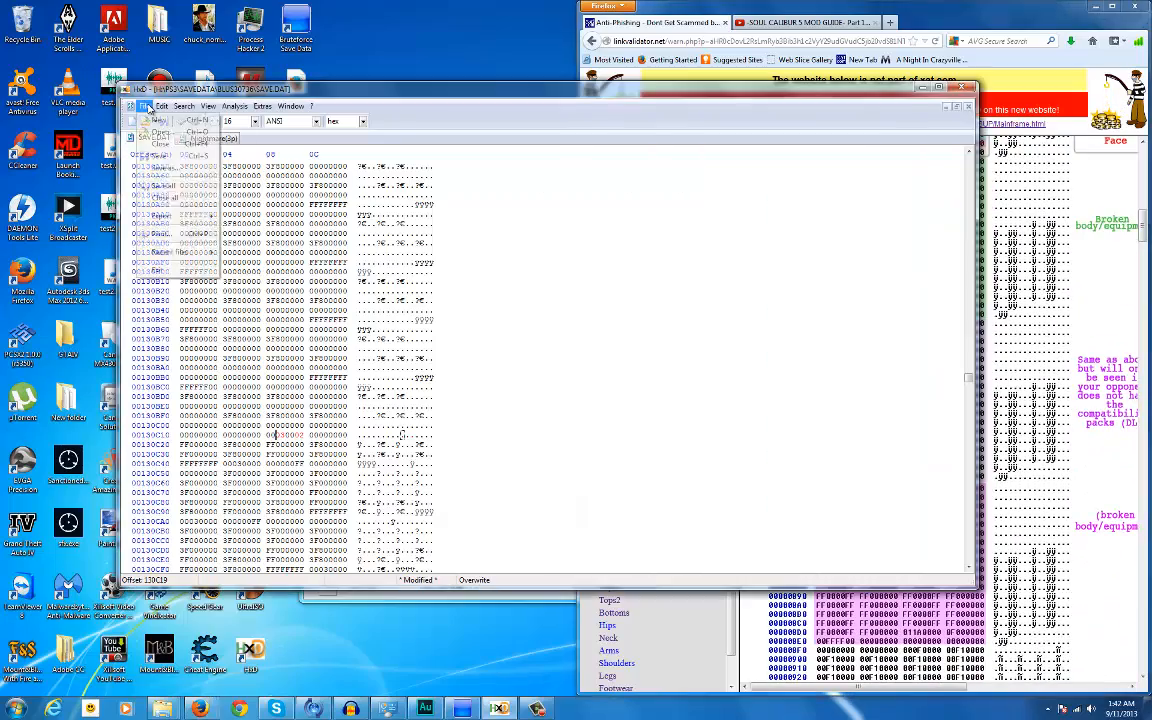
left_click(145, 106)
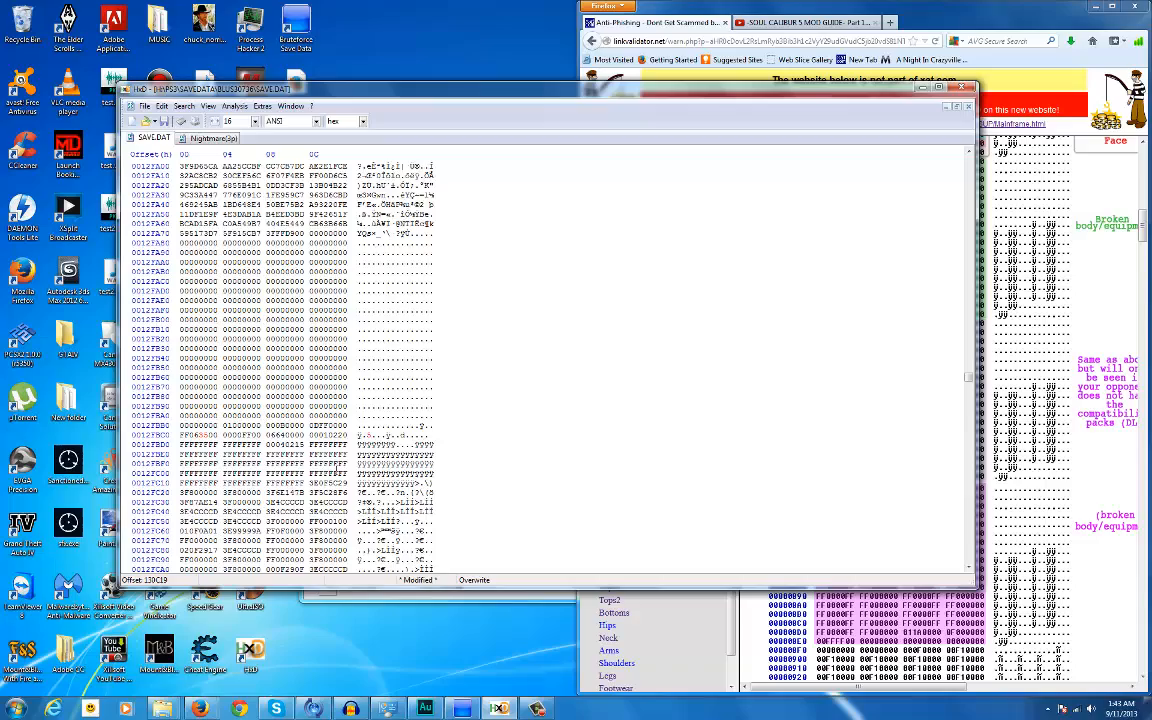
- Scroll SAVE.DAT's character slot data down from 12FBD0 toward offset 12FFA0
scroll("down", 3)
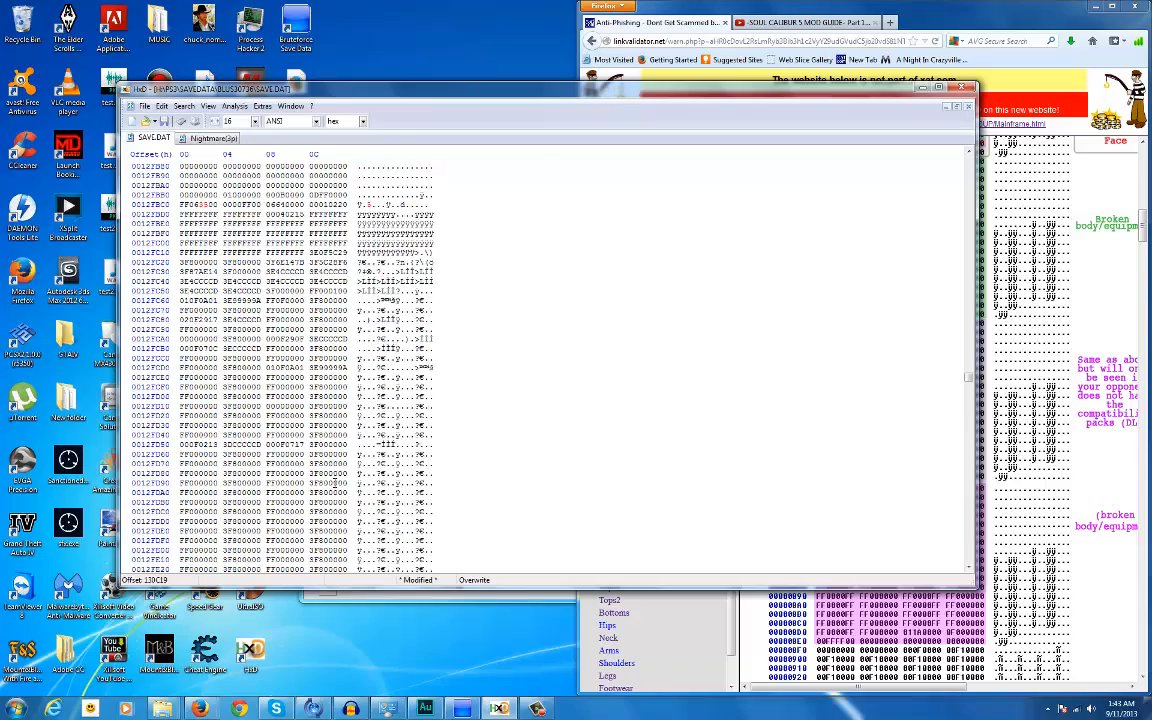
scroll("down", 3)
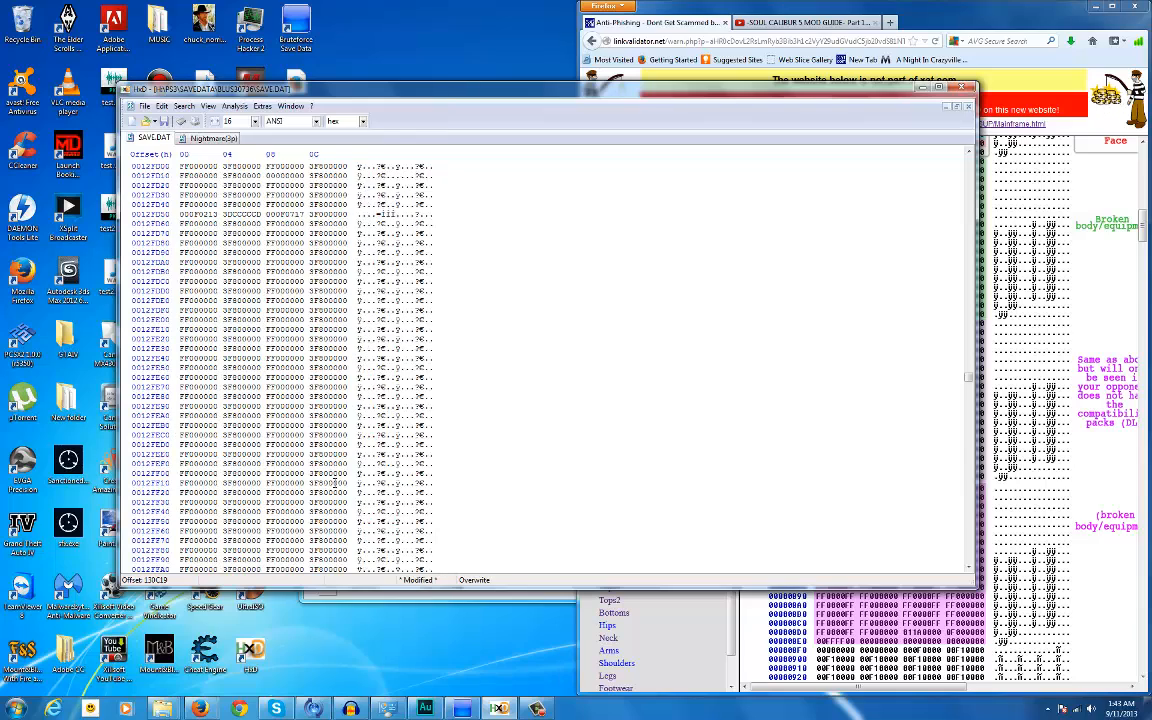
scroll("down", 3)
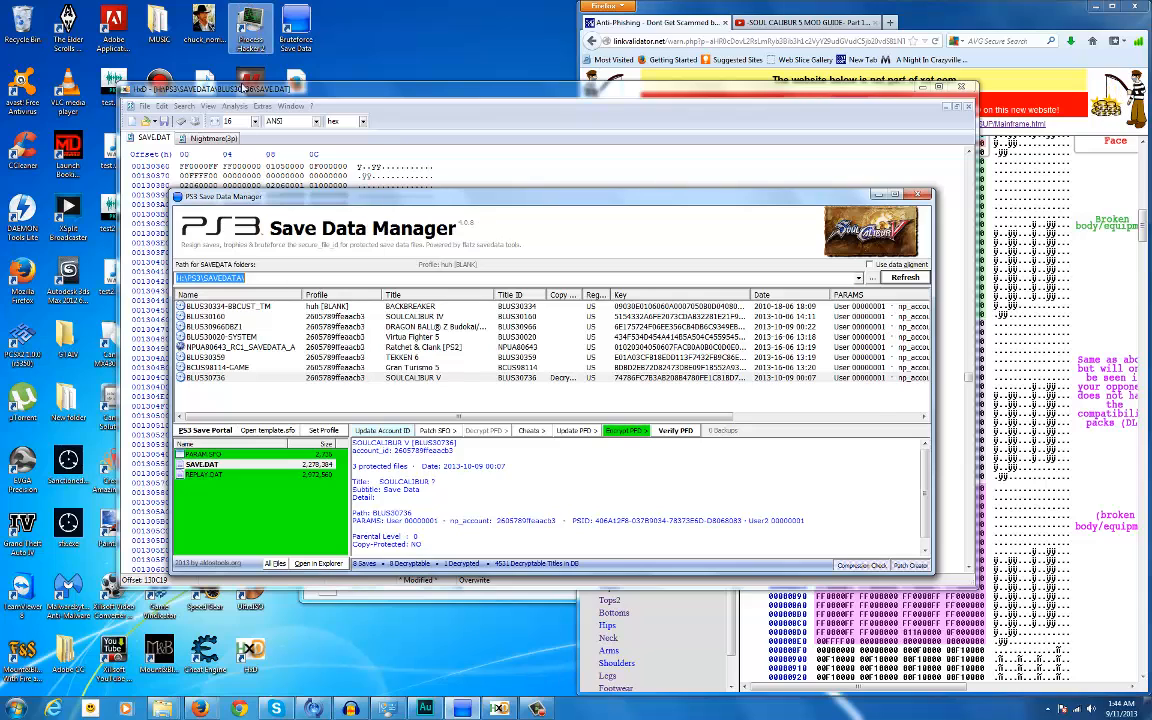
- Close Save Data Manager, returning to HxD with SAVE.DAT near offset 130360
left_click(209, 106)
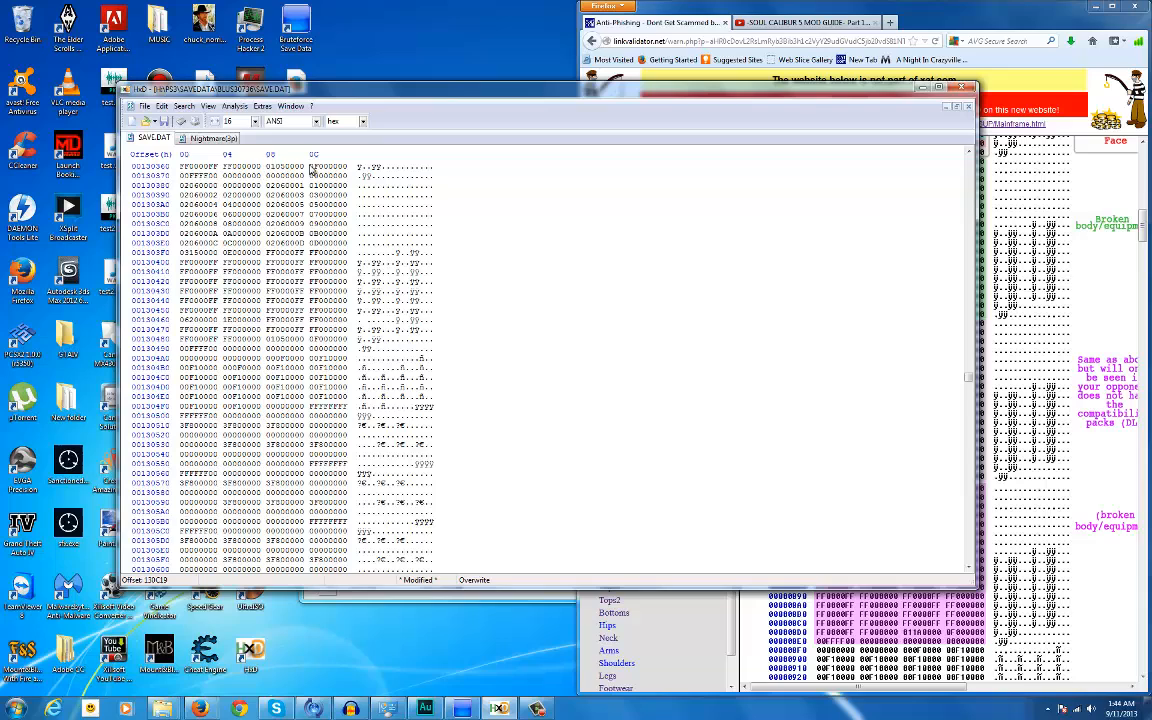
- Open HxD's View byte group size options to display SAVE.DAT in groups of four
left_click(208, 106)
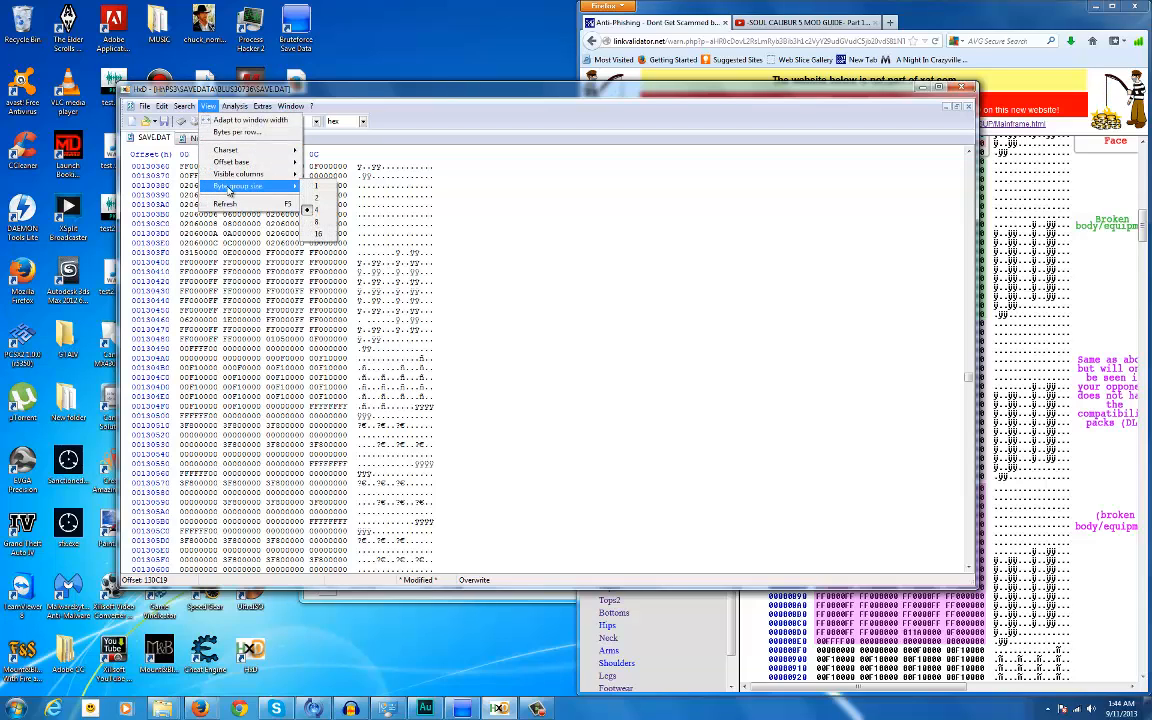